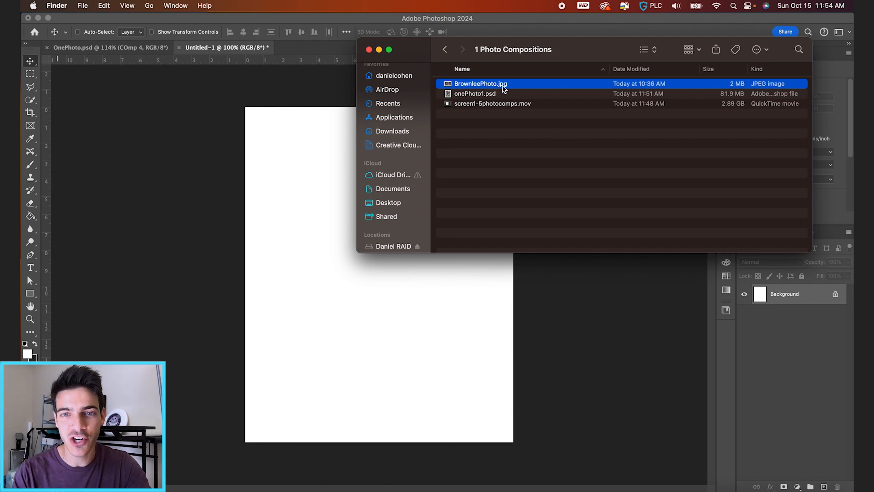
- Place BrowneePhoto.jpg into the blank poster document and commit the placement
{"action": "double_click", "coordinate": [480, 83]}
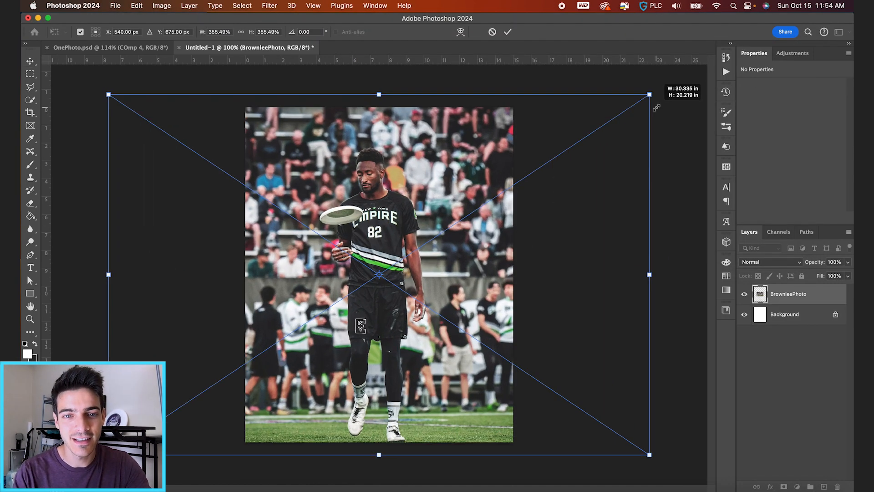
{"action": "left_click", "coordinate": [507, 32]}
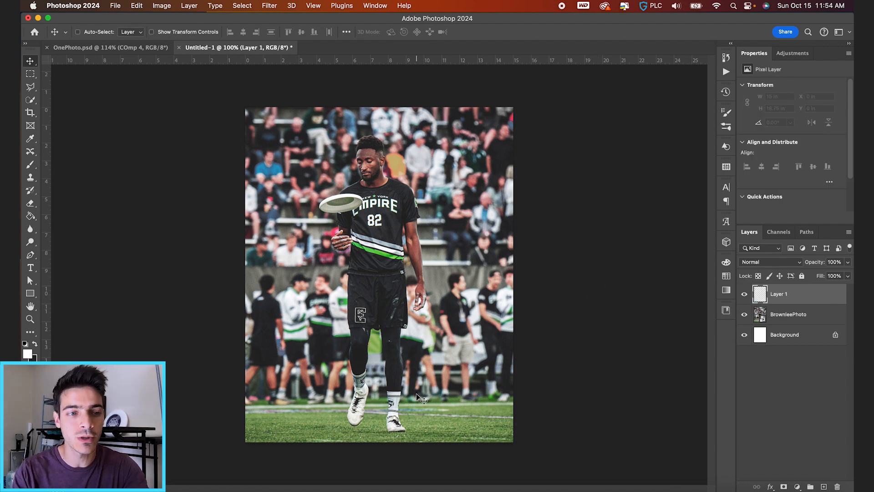
- Type a large white 82 in Dharma Gothic M Bold with tracking 0
{"action": "left_click", "coordinate": [30, 268]}
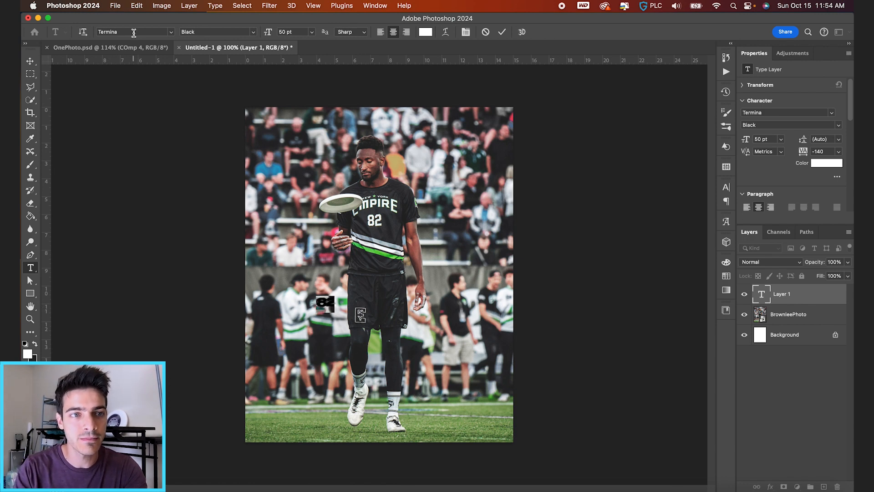
{"action": "type", "text": "dharma"}
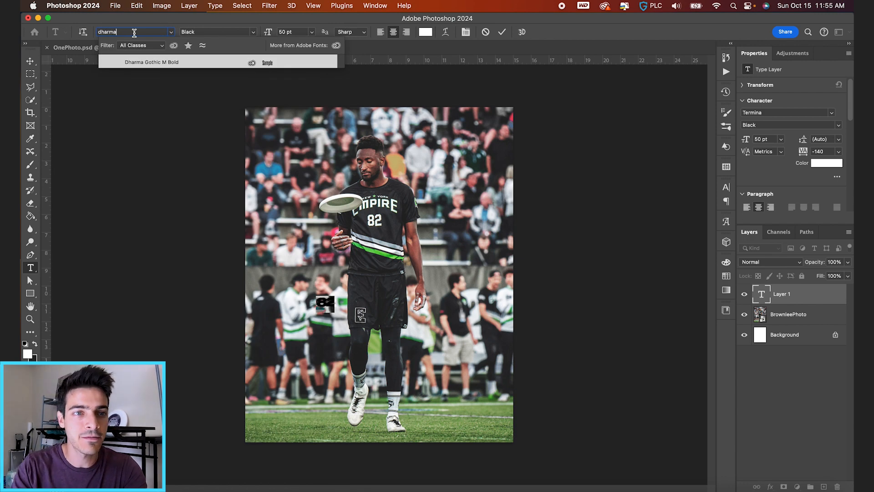
{"action": "left_click", "coordinate": [151, 62]}
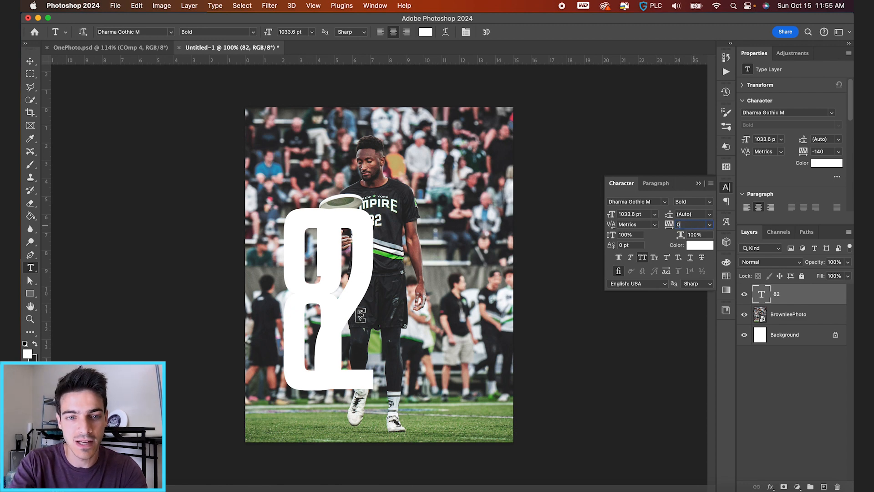
{"action": "type", "text": "0"}
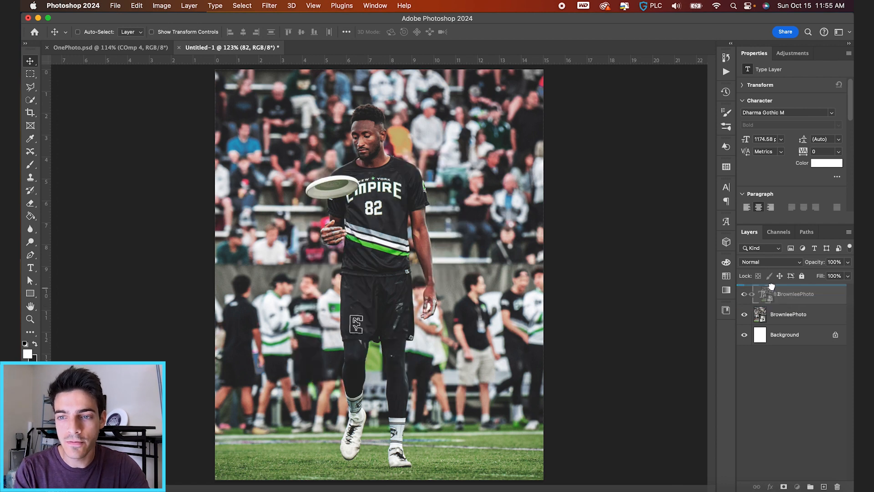
- Move the player photo above the 82 layer and clip it into the numerals
{"action": "left_click", "coordinate": [794, 294]}
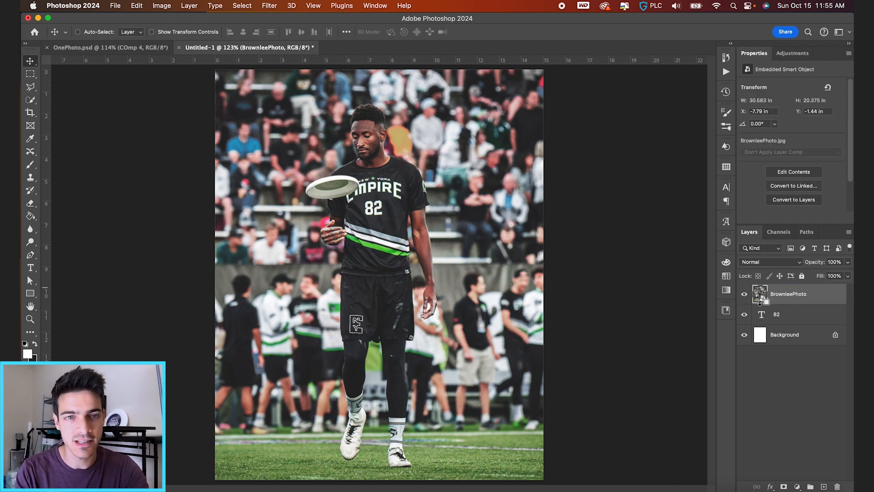
{"action": "right_click", "coordinate": [788, 294]}
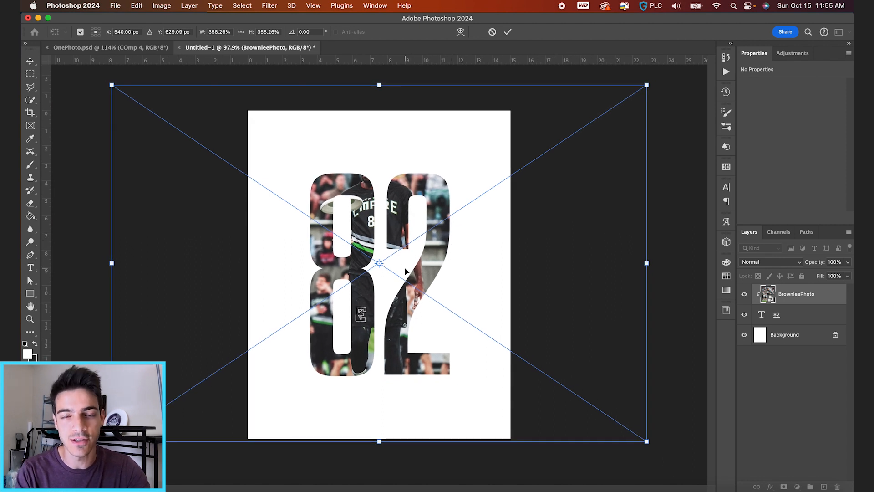
{"action": "mouse_move", "coordinate": [646, 84]}
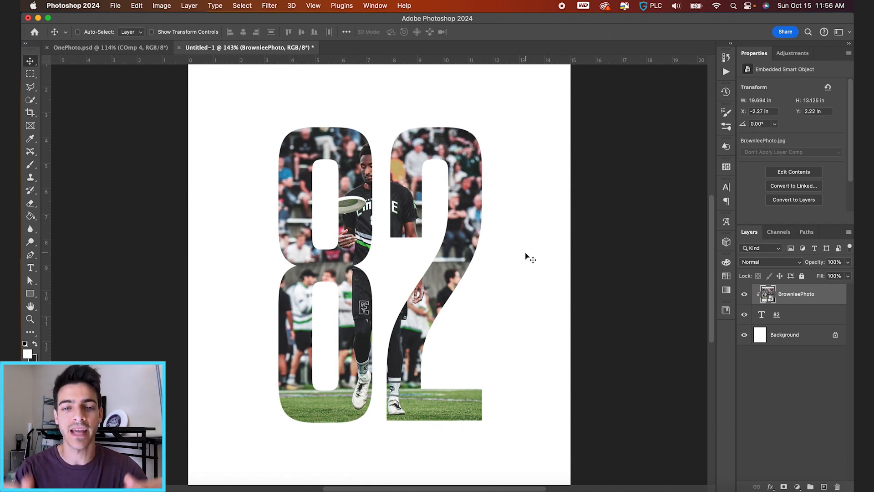
{"action": "mouse_move", "coordinate": [591, 264]}
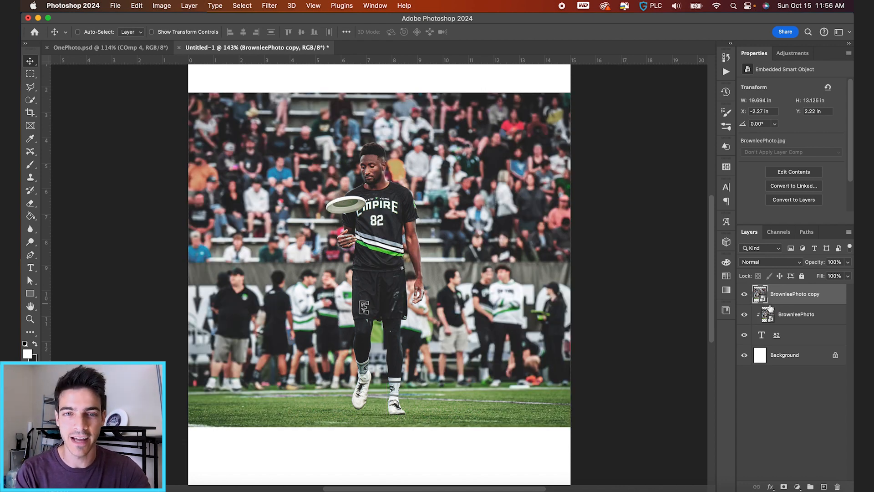
- Select the duplicated photo layer and paint its player mask to refine the cutout
{"action": "left_click", "coordinate": [30, 100]}
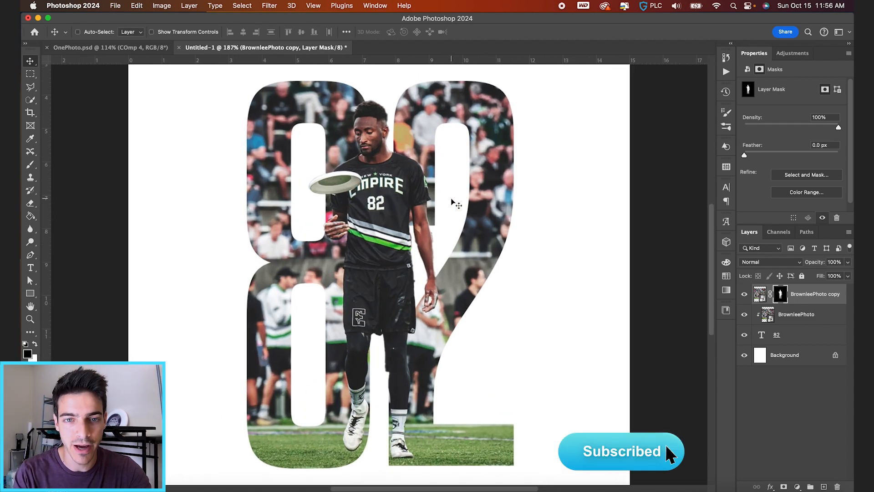
{"action": "left_click", "coordinate": [30, 164]}
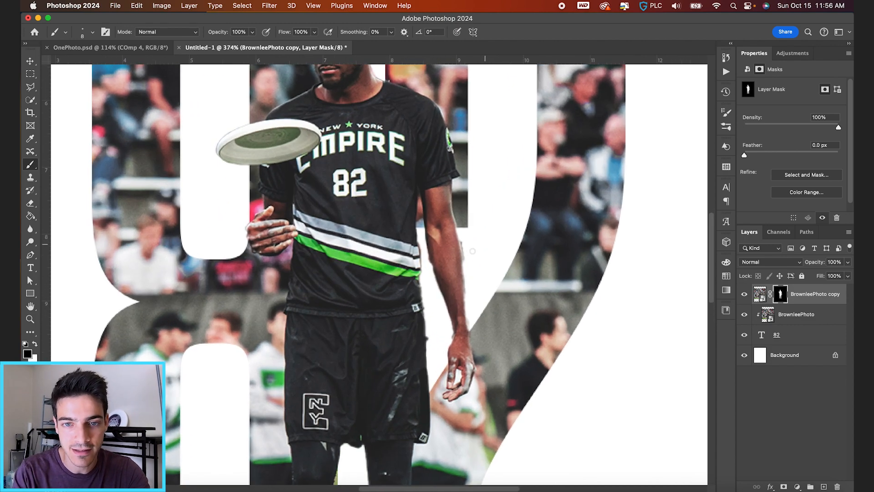
{"action": "mouse_move", "coordinate": [468, 277]}
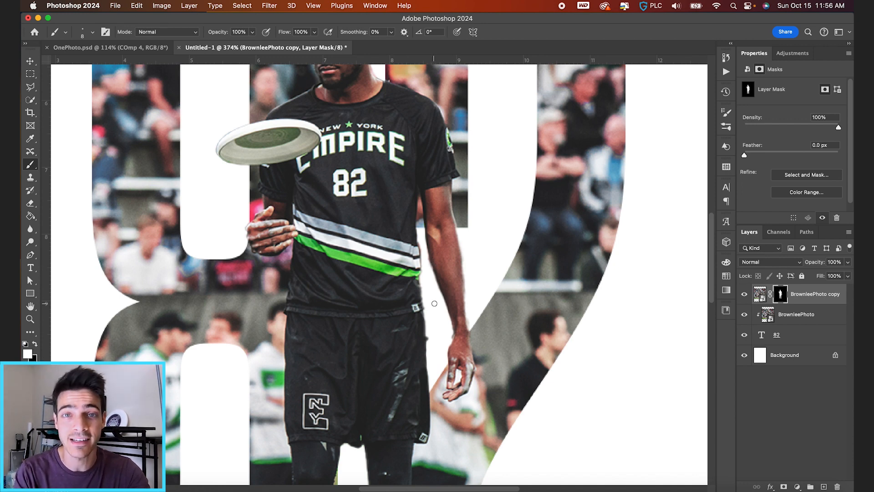
{"action": "mouse_move", "coordinate": [448, 340]}
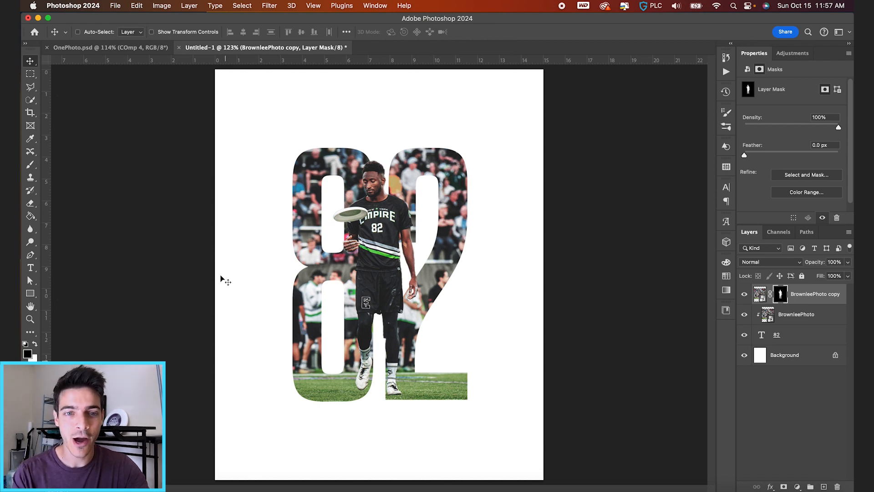
{"action": "mouse_move", "coordinate": [285, 236]}
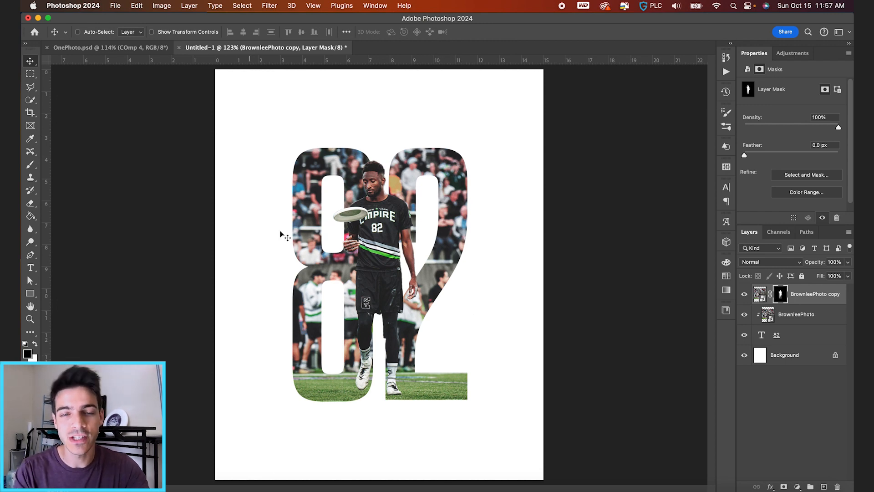
{"action": "mouse_move", "coordinate": [519, 217]}
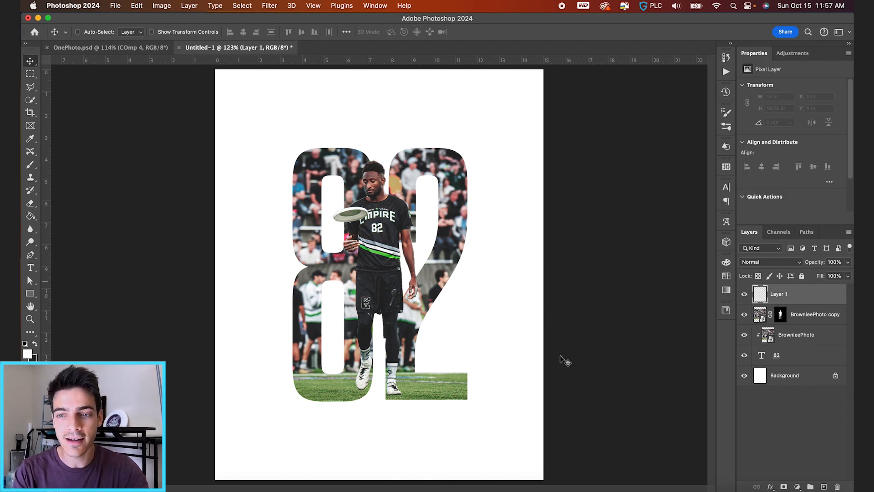
- Hide the photo and 82 layers and type the MARQUES BROWNLEE, NUMBER EIGHTY-TWO caption
{"action": "left_click", "coordinate": [745, 360]}
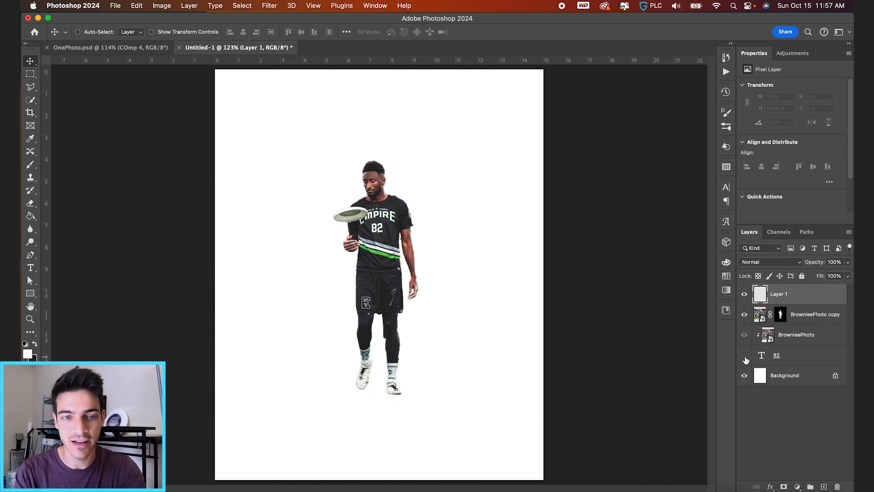
{"action": "left_click", "coordinate": [30, 268]}
{"action": "type", "text": "MARQUES.BROWNL"}
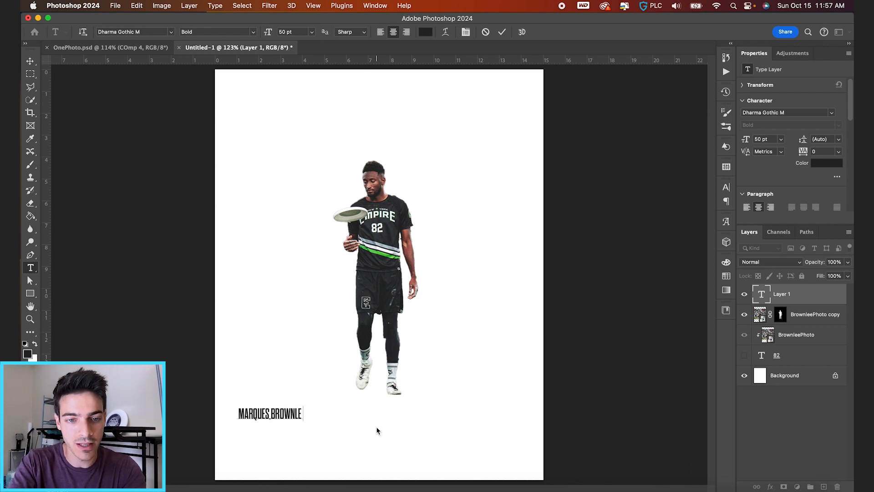
{"action": "type", "text": "E"}
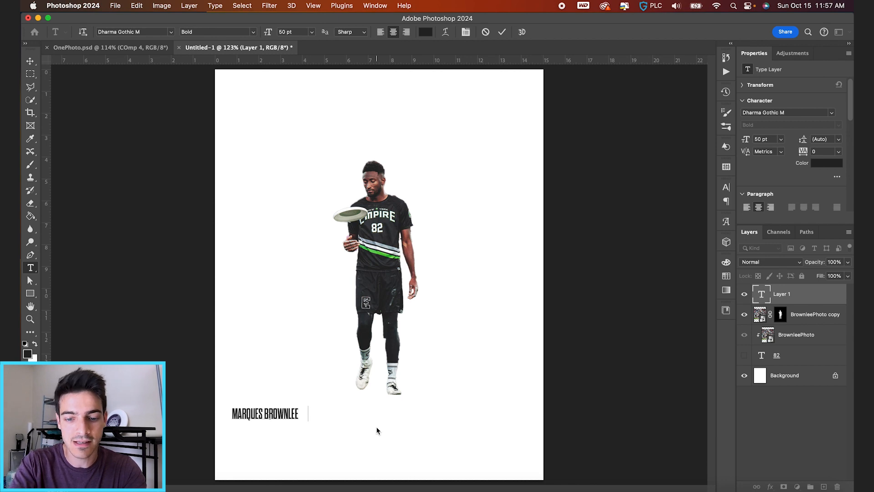
{"action": "type", "text": "NUMBER EIGHTY-"}
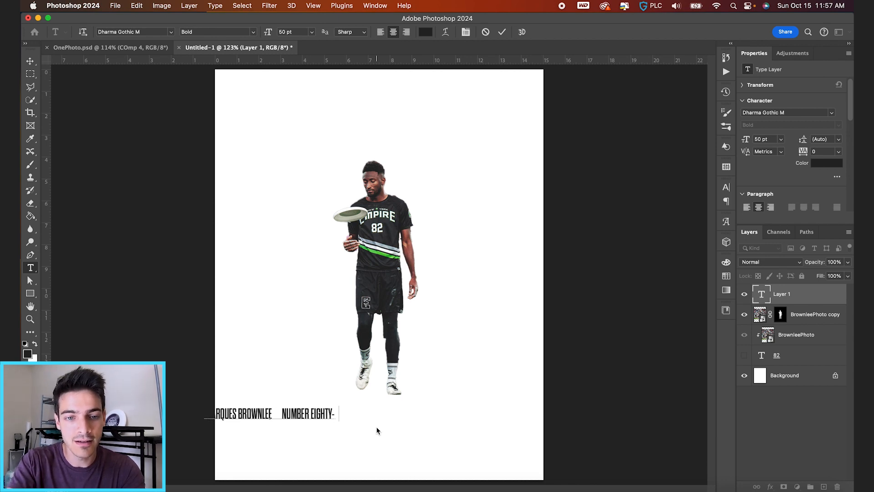
{"action": "type", "text": "TWO"}
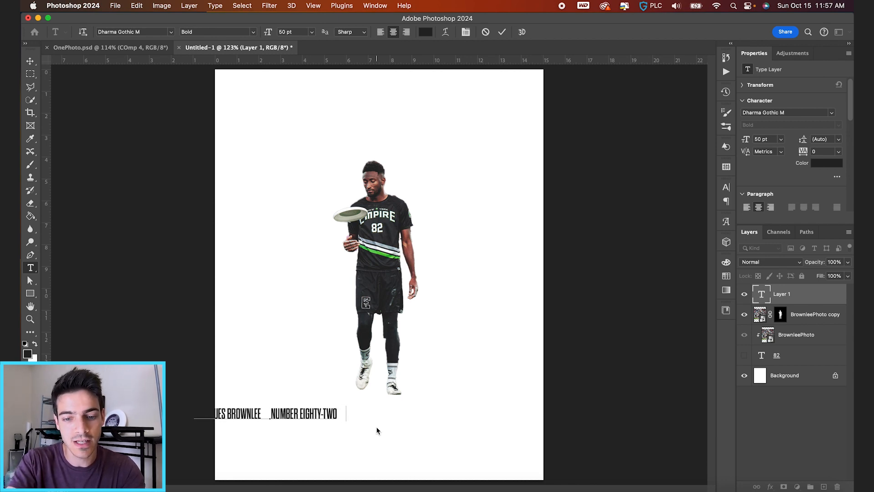
- Style the whole caption in Termina Demi 12 pt with tracking 420
{"action": "left_click", "coordinate": [726, 186]}
{"action": "type", "text": "TERMINA"}
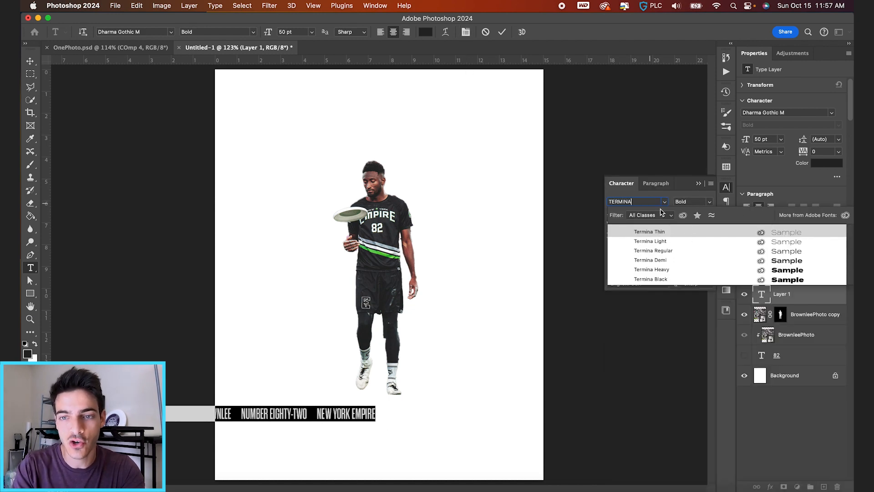
{"action": "left_click", "coordinate": [650, 260]}
{"action": "type", "text": "360"}
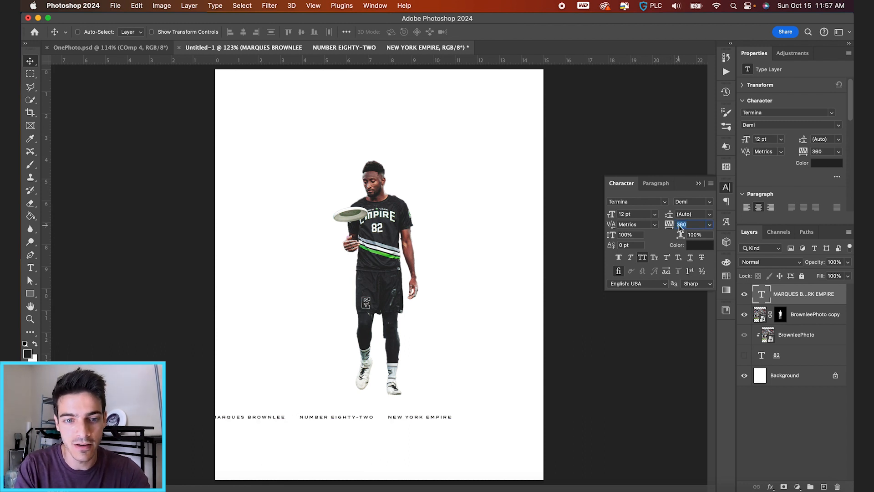
{"action": "type", "text": "420"}
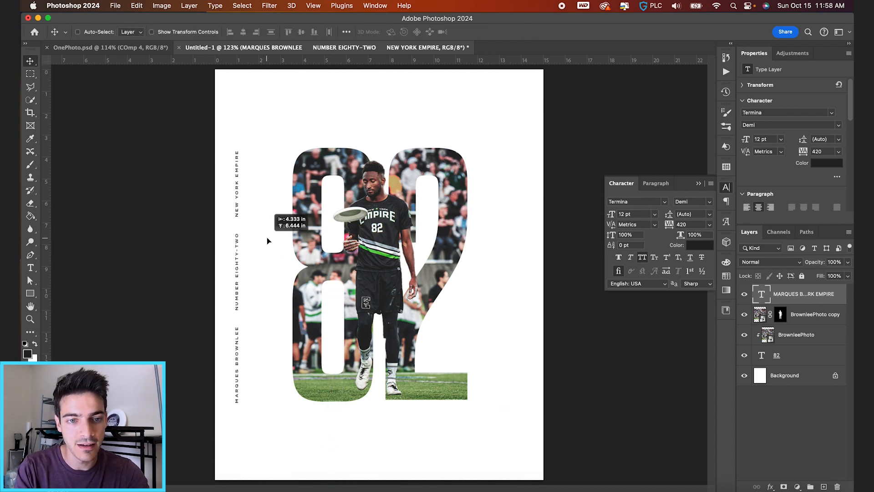
- Reposition the vertical Marques Brownlee caption closer to the 82 numerals
{"action": "left_click", "coordinate": [301, 32]}
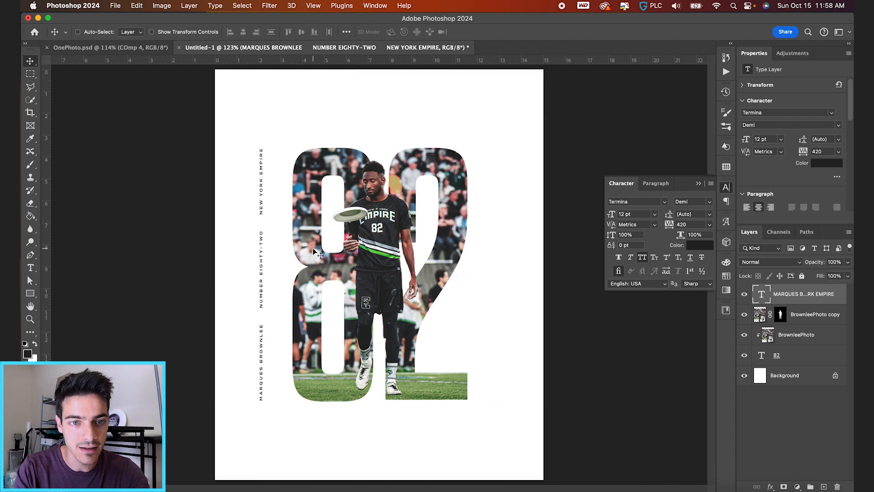
{"action": "mouse_move", "coordinate": [250, 313]}
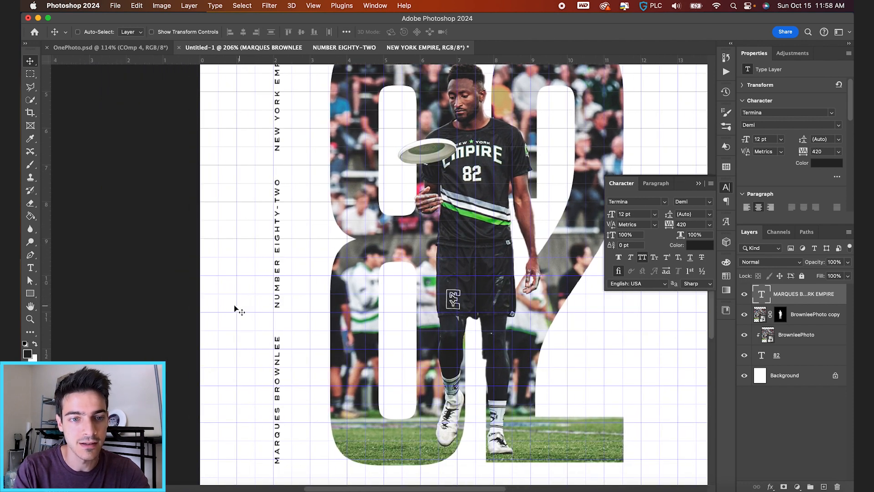
{"action": "mouse_move", "coordinate": [238, 305]}
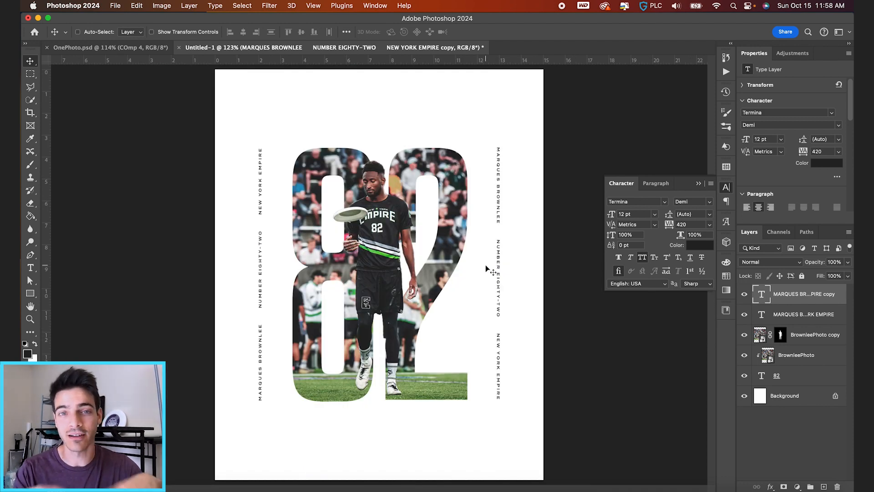
{"action": "mouse_move", "coordinate": [554, 285]}
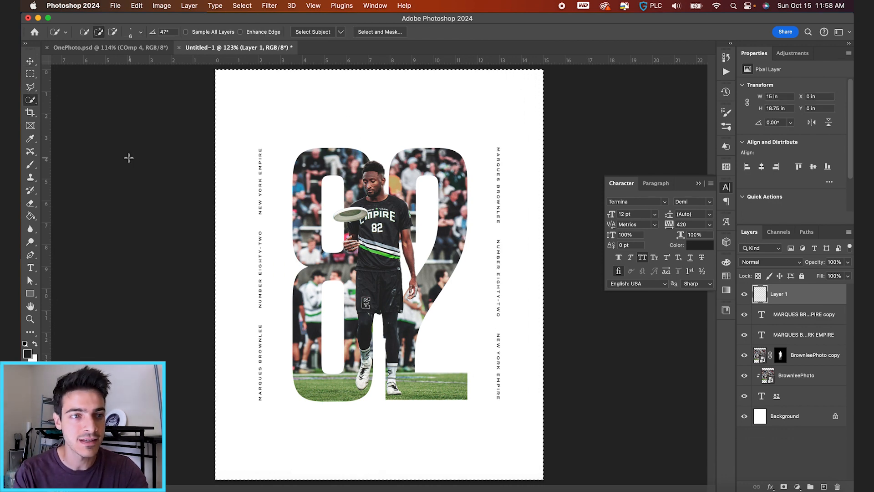
- Fill a new layer with 50% Gray, add monochromatic noise, and blend it as Soft Light
{"action": "right_click", "coordinate": [367, 221]}
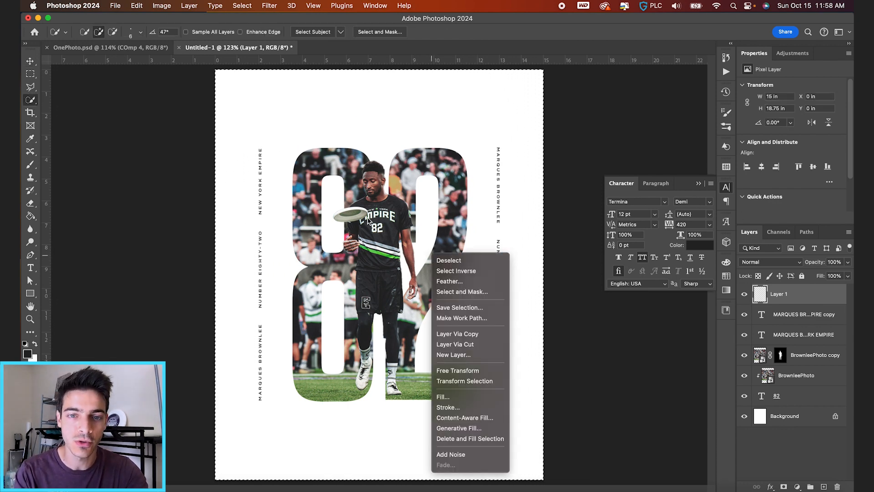
{"action": "left_click", "coordinate": [443, 396]}
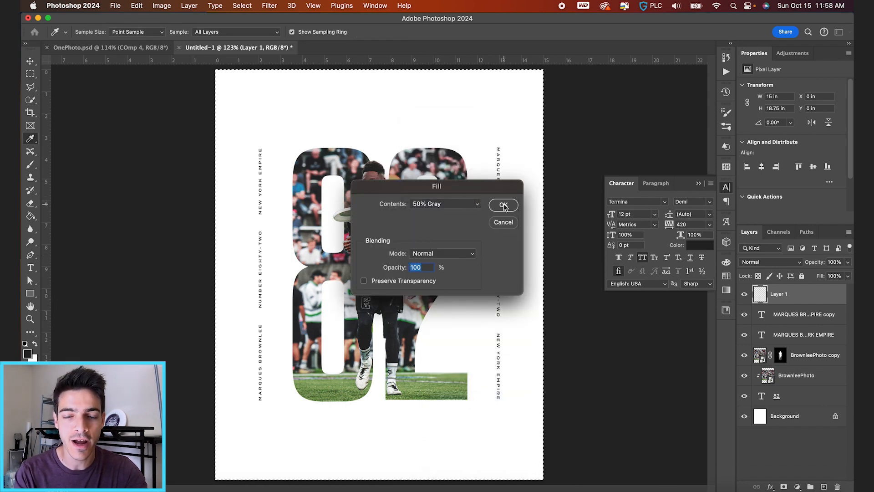
{"action": "left_click", "coordinate": [502, 204]}
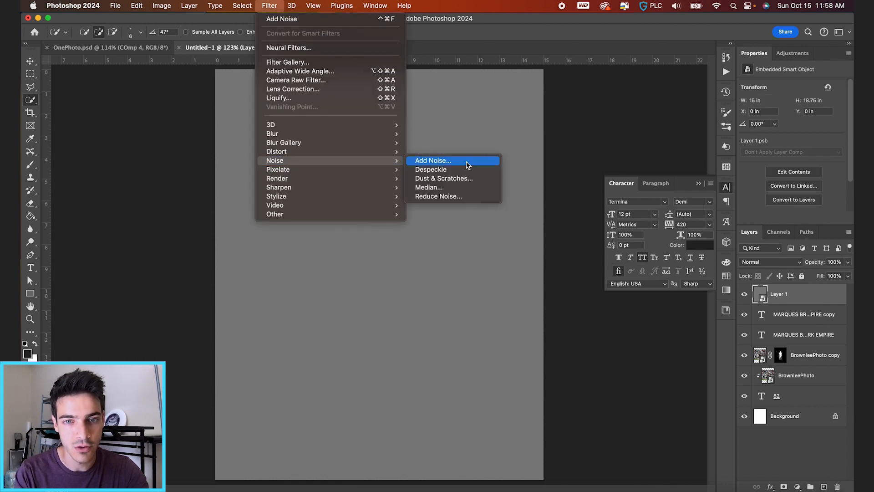
{"action": "left_click", "coordinate": [433, 160]}
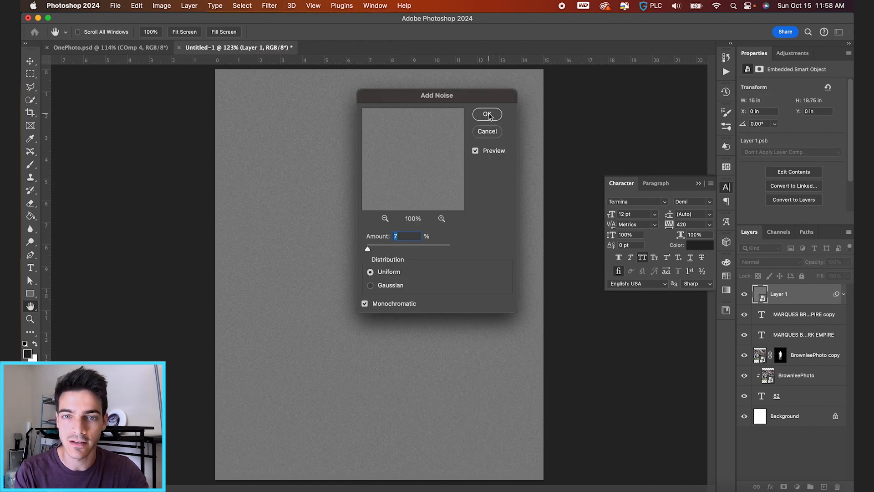
{"action": "left_click", "coordinate": [487, 114]}
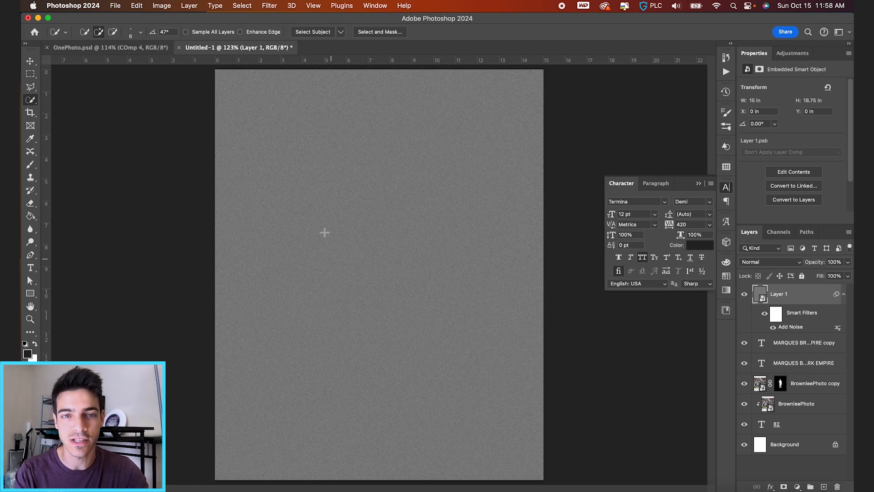
{"action": "left_click", "coordinate": [769, 262]}
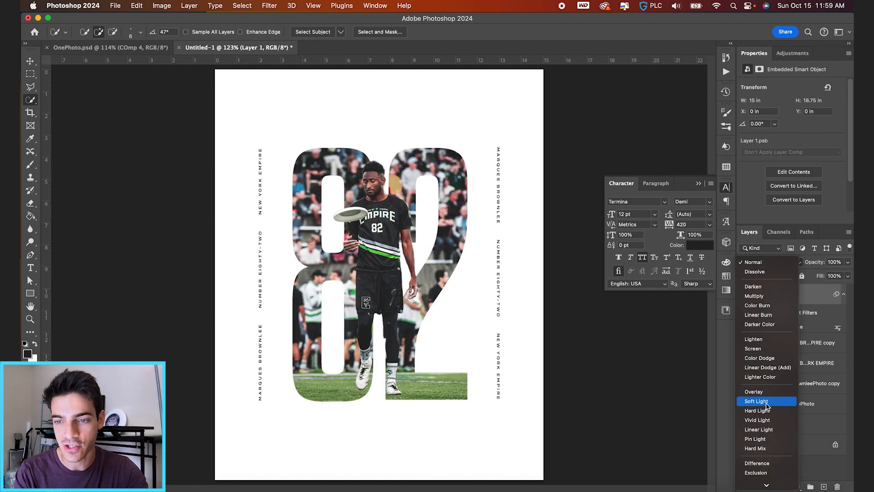
{"action": "left_click", "coordinate": [755, 410]}
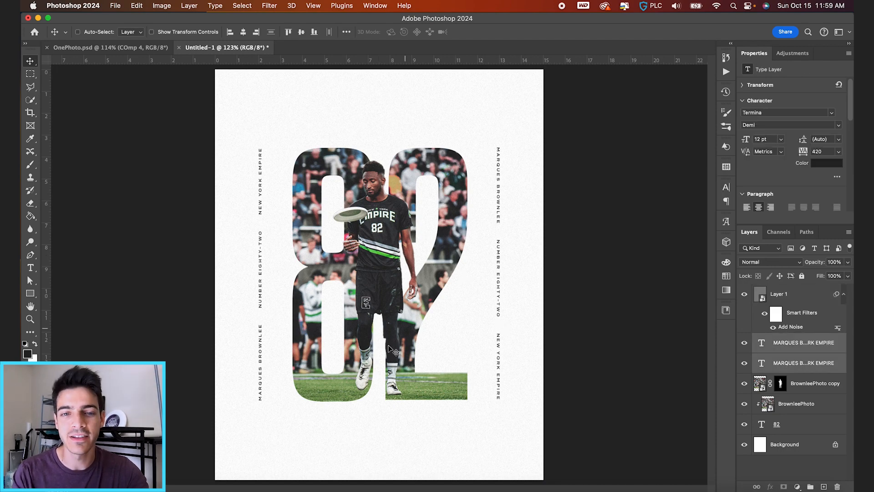
{"action": "mouse_move", "coordinate": [399, 298]}
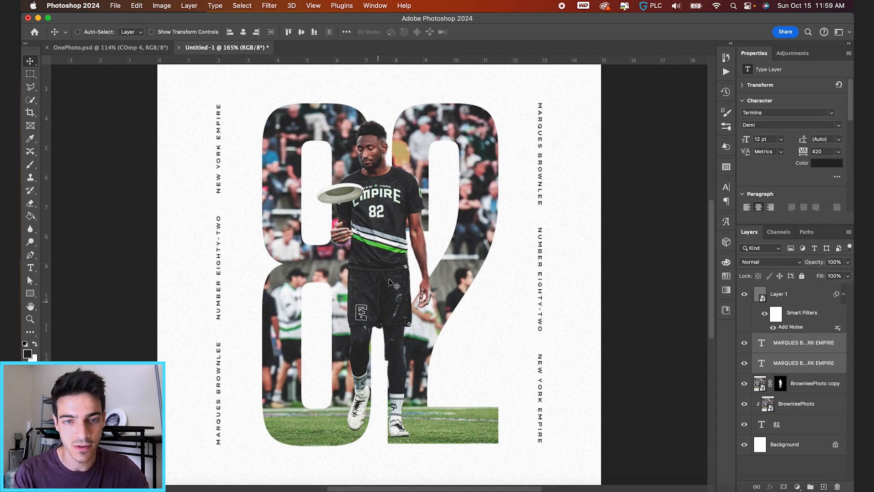
{"action": "mouse_move", "coordinate": [395, 251]}
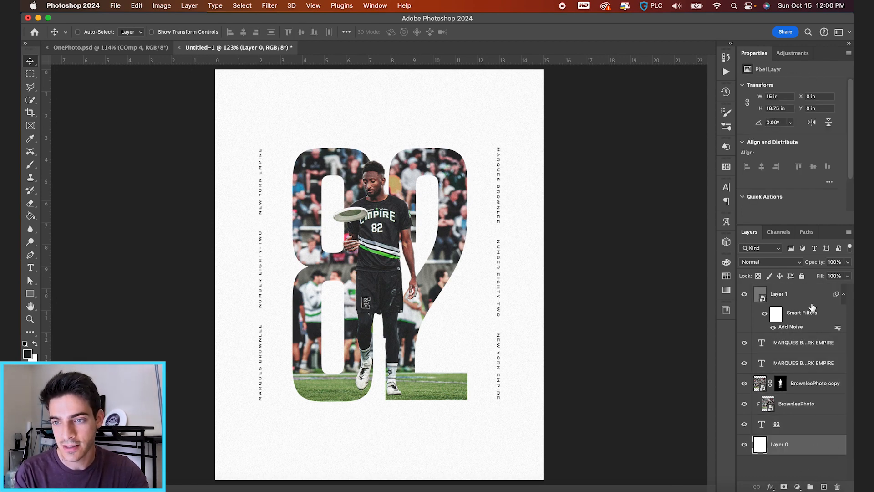
- Group the first poster's layers as COMP 1 and reveal its contents
{"action": "key", "text": "cmd+g"}
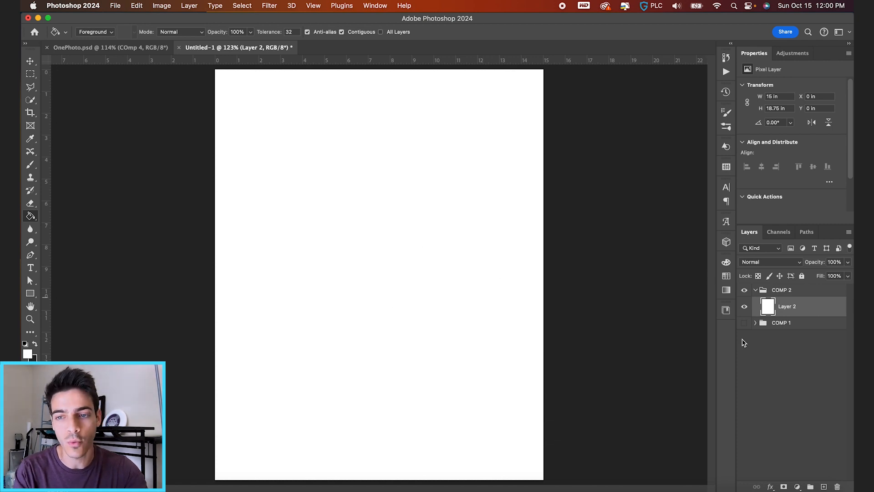
{"action": "left_click", "coordinate": [755, 323]}
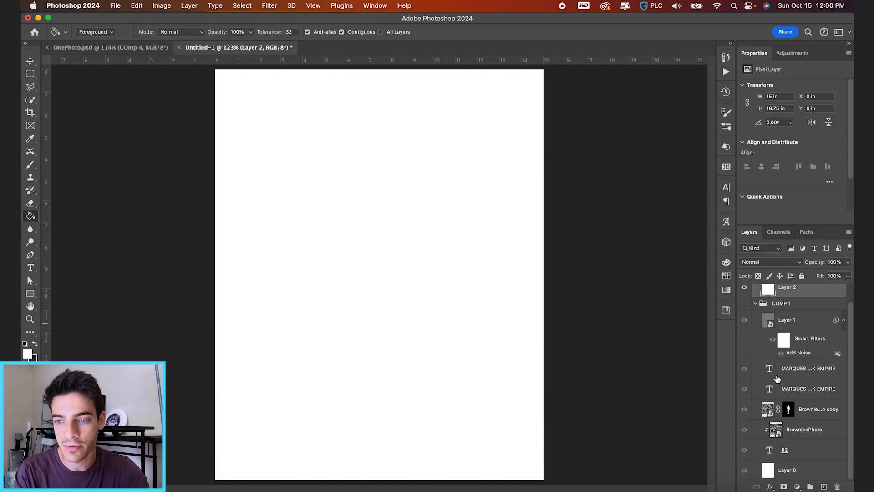
{"action": "mouse_move", "coordinate": [777, 429]}
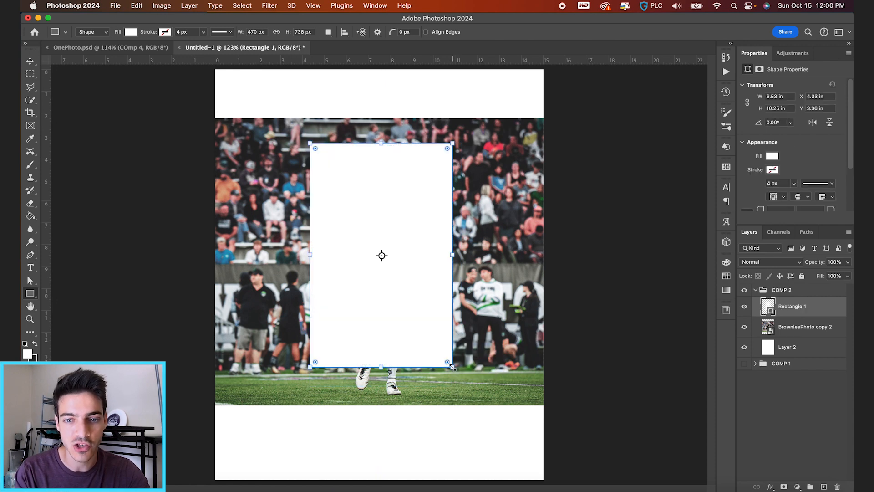
- Confirm the tall rectangle, then select it with the clipped photo to combine them
{"action": "left_click", "coordinate": [30, 60]}
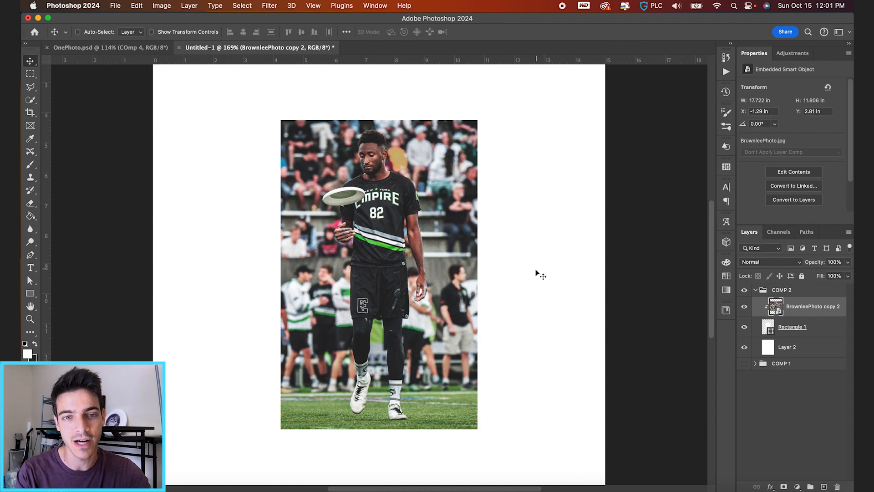
{"action": "mouse_move", "coordinate": [540, 278]}
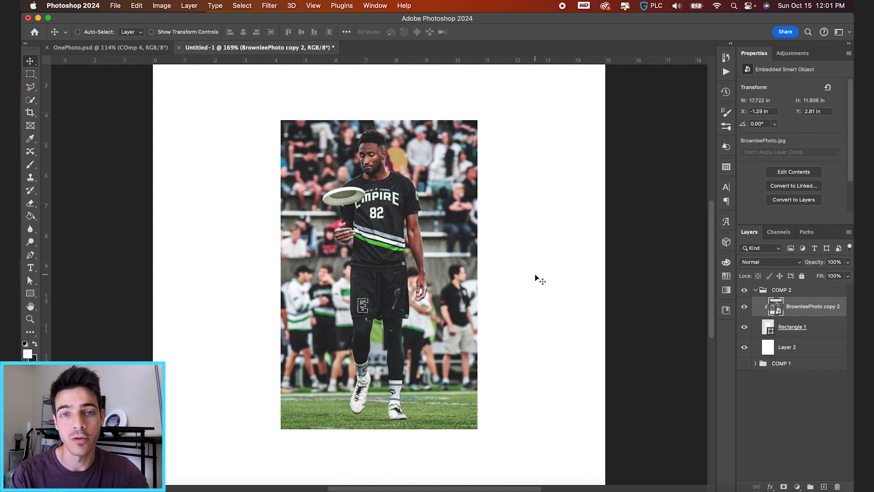
{"action": "mouse_move", "coordinate": [807, 312]}
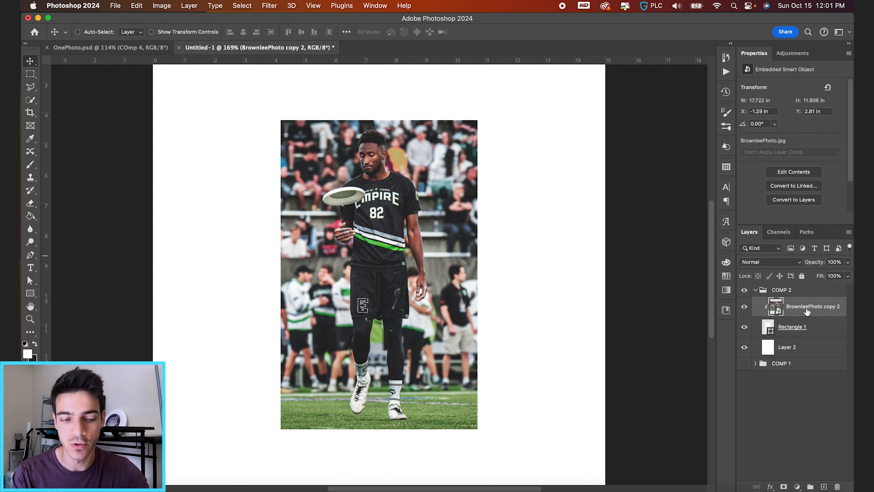
{"action": "left_click", "coordinate": [793, 326]}
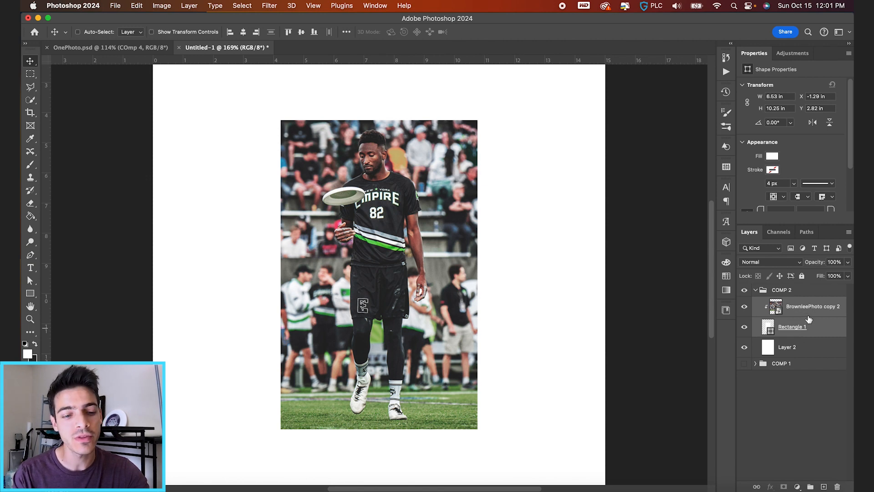
{"action": "right_click", "coordinate": [791, 326]}
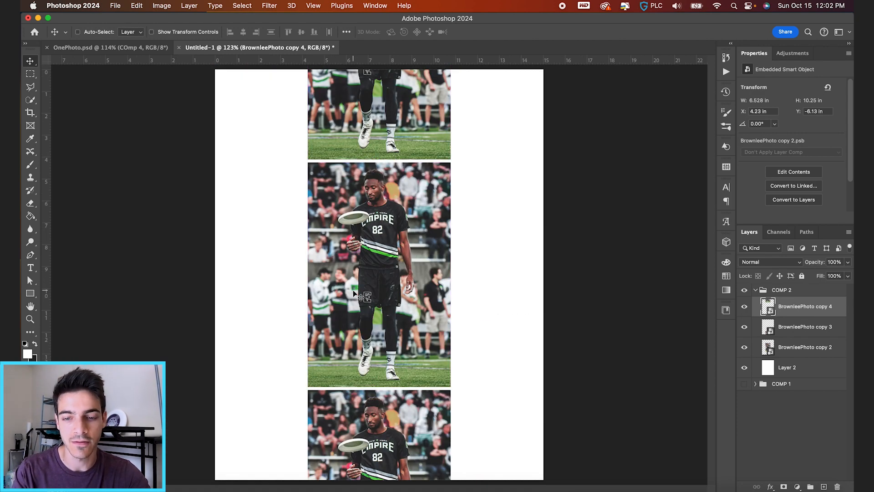
{"action": "mouse_move", "coordinate": [377, 289]}
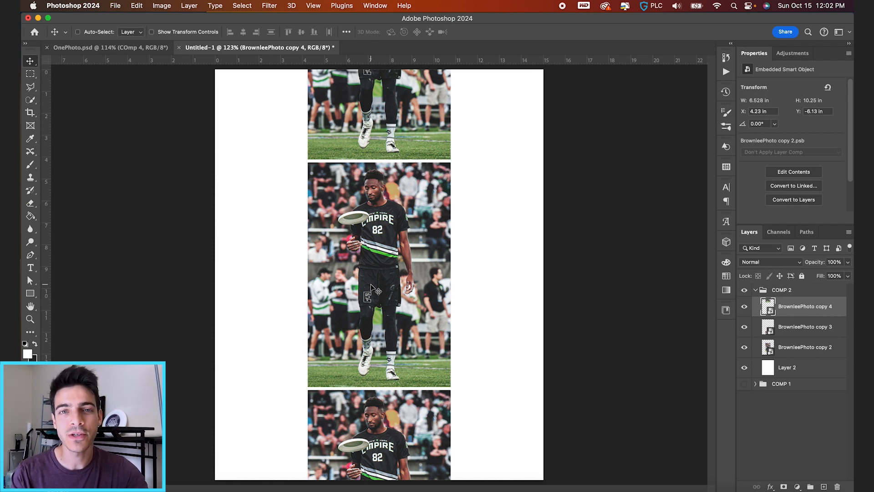
{"action": "mouse_move", "coordinate": [802, 337]}
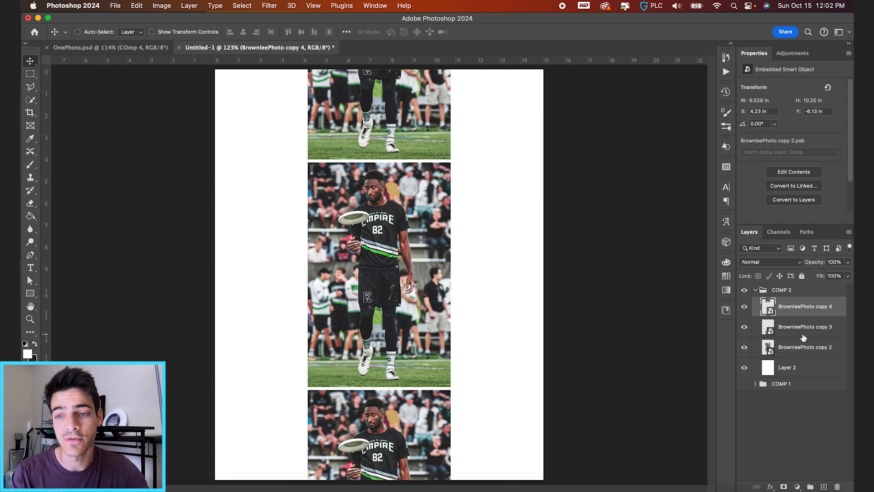
{"action": "mouse_move", "coordinate": [304, 59]}
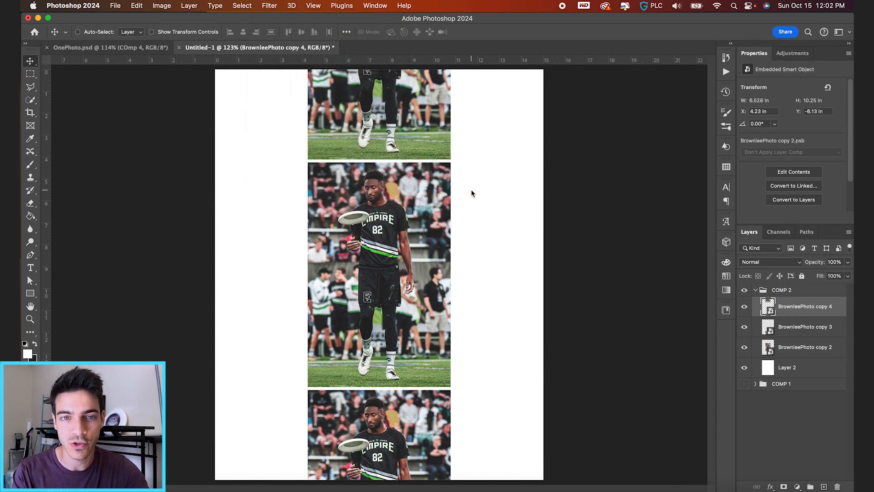
- Give two strips vertical Motion Blur and the third a zoom-style Radial Blur
{"action": "left_click", "coordinate": [269, 5]}
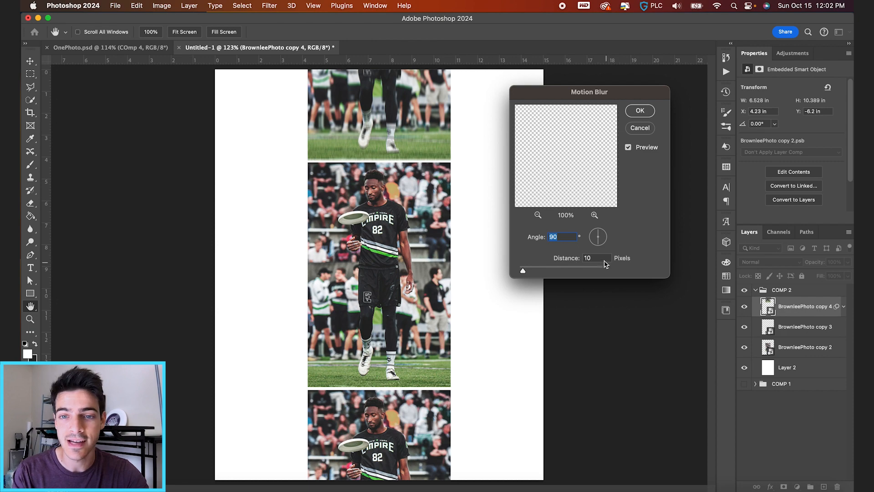
{"action": "left_click", "coordinate": [639, 110]}
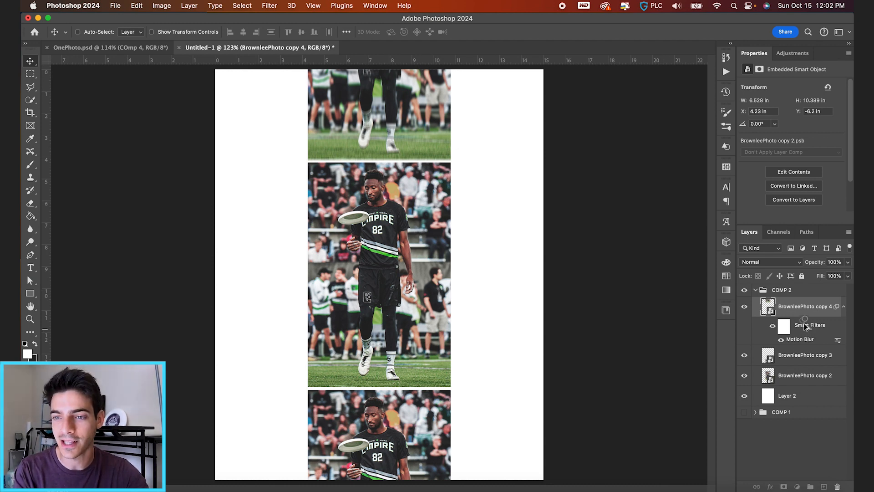
{"action": "mouse_move", "coordinate": [797, 357]}
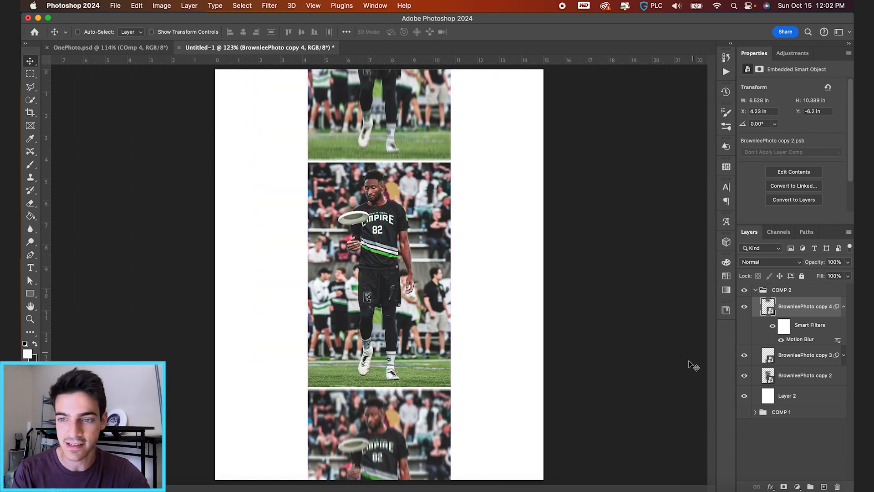
{"action": "left_click", "coordinate": [842, 355]}
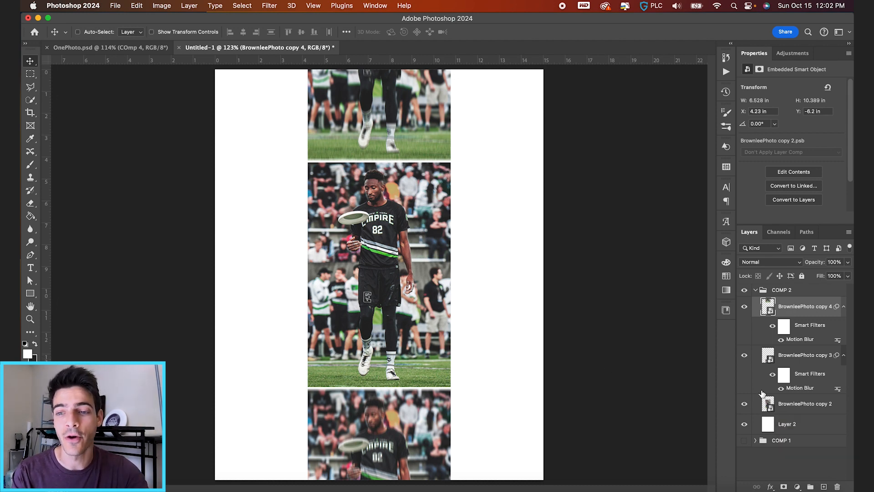
{"action": "left_click", "coordinate": [269, 6]}
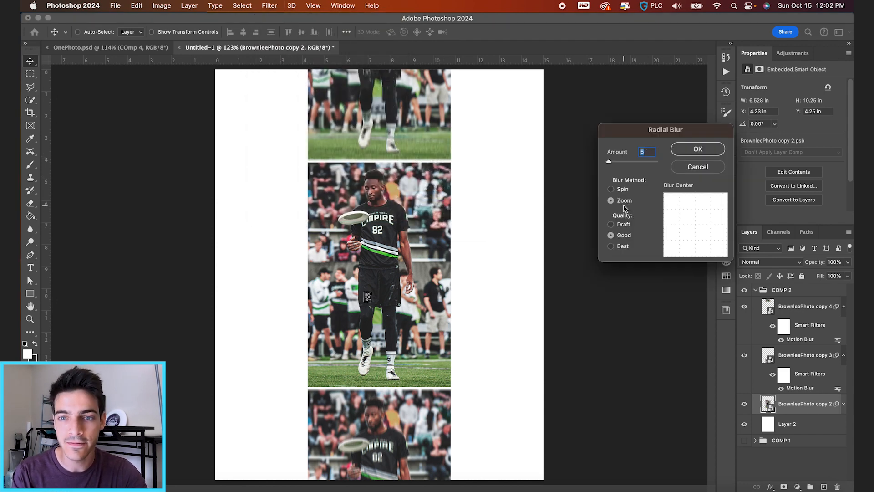
{"action": "left_click", "coordinate": [697, 148]}
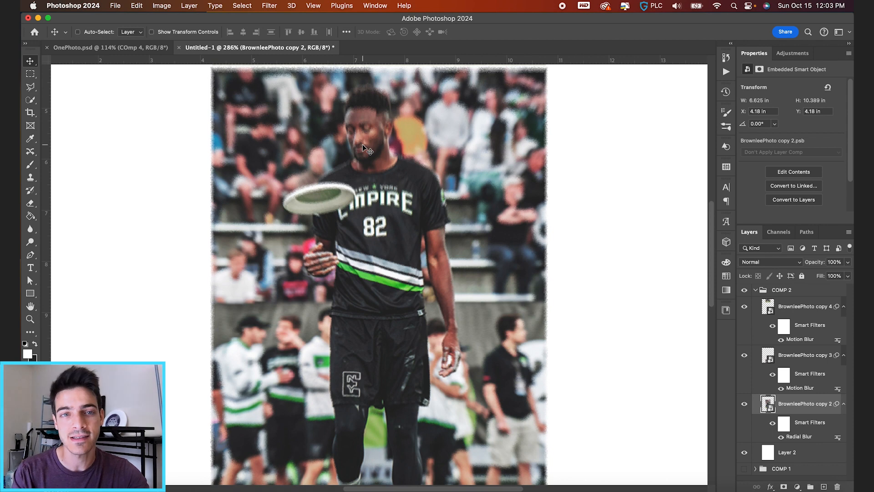
- Select the Radial Blur filter mask and take the Brush to paint the player sharp
{"action": "left_click", "coordinate": [783, 425]}
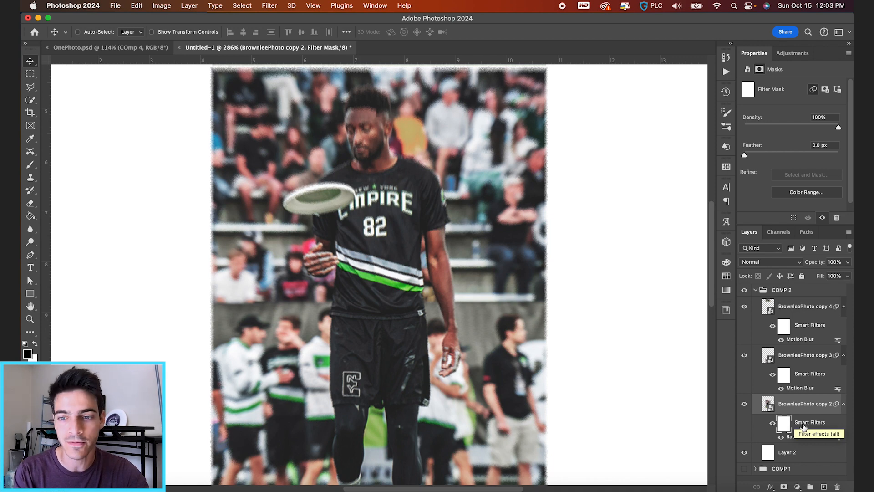
{"action": "left_click", "coordinate": [30, 164]}
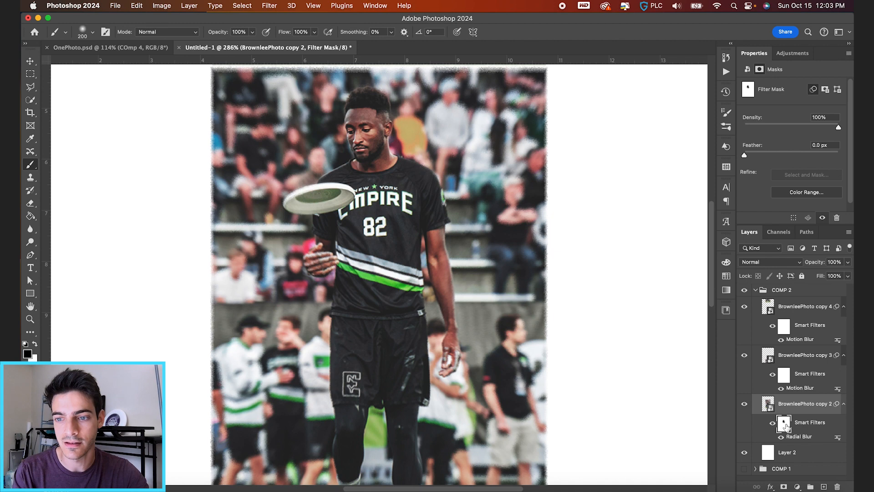
{"action": "mouse_move", "coordinate": [340, 201]}
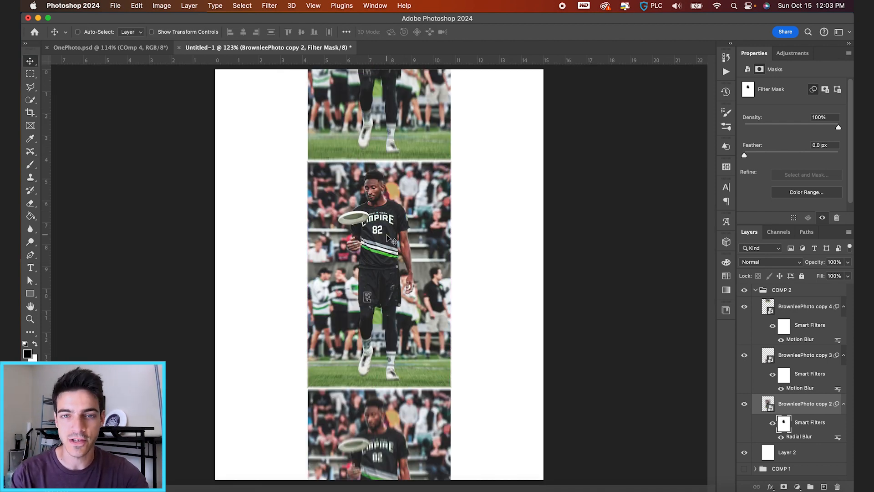
{"action": "mouse_move", "coordinate": [271, 301]}
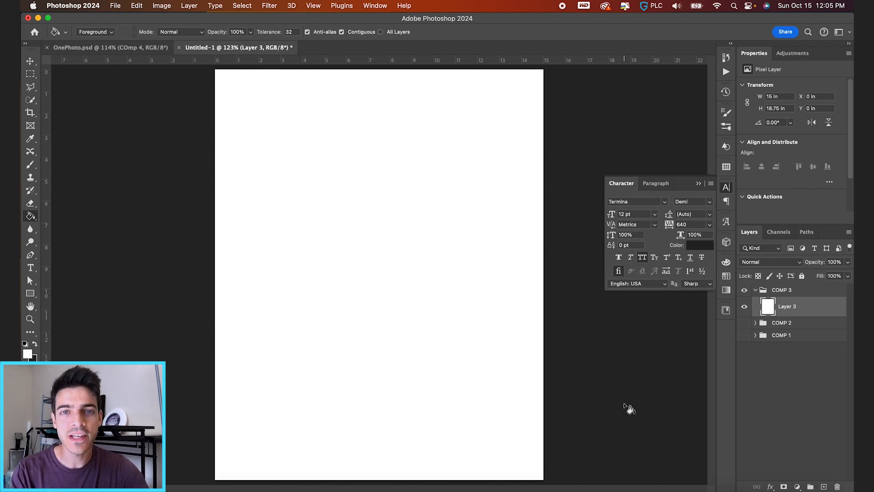
- Add a new layer and draw a dark rectangle 14 in wide at X/Y 0.5 in
{"action": "left_click", "coordinate": [810, 487]}
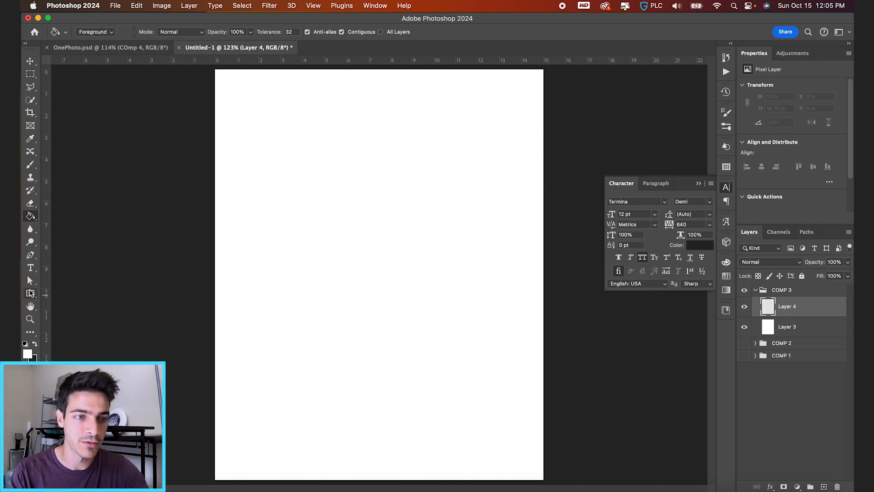
{"action": "left_click", "coordinate": [30, 292]}
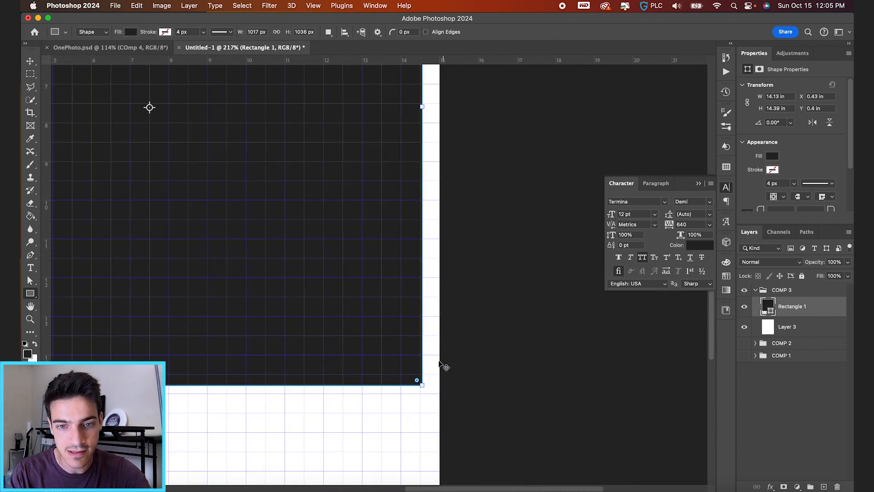
{"action": "left_click", "coordinate": [30, 60]}
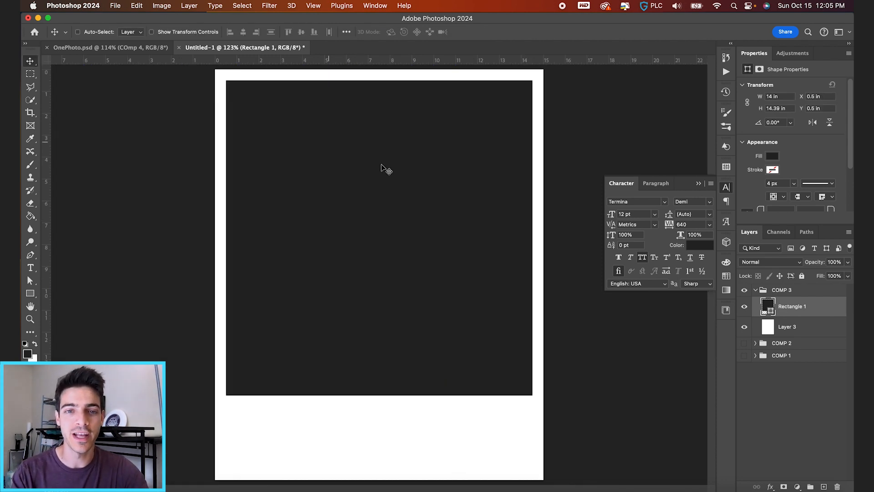
- Bring the Brownlee photo from COMP 1 and clip it to Rectangle 1
{"action": "left_click", "coordinate": [756, 355]}
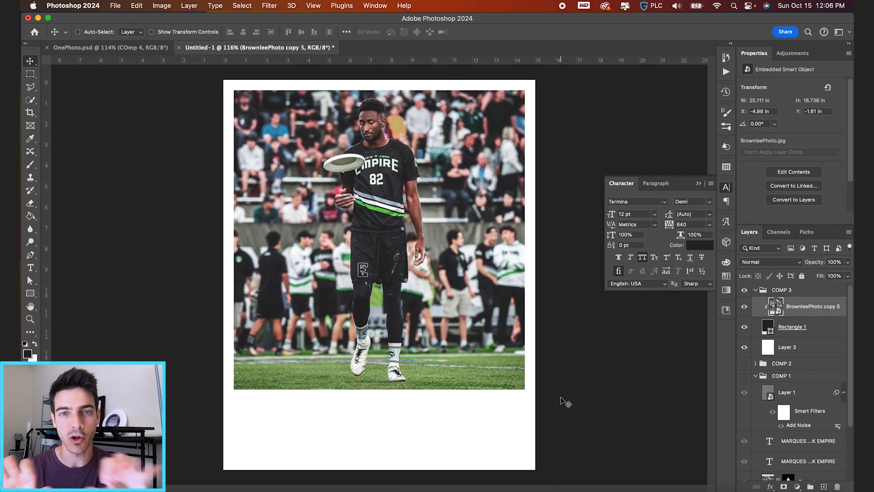
{"action": "mouse_move", "coordinate": [560, 406]}
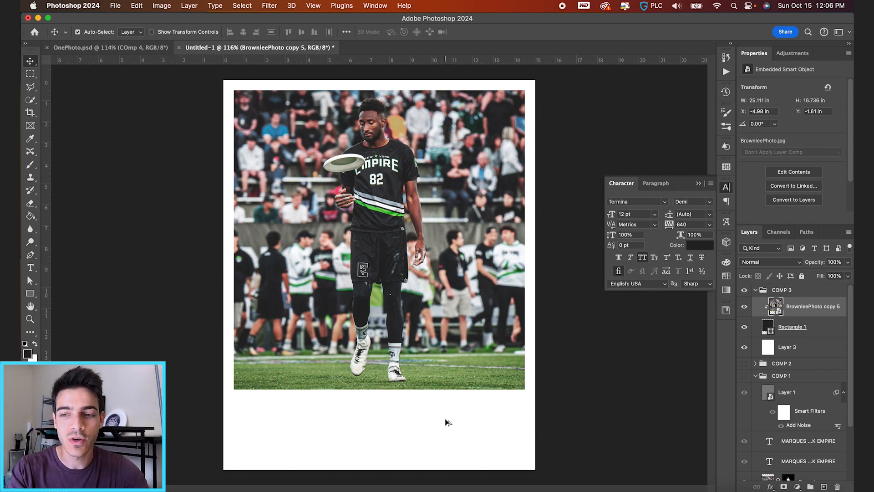
{"action": "left_click", "coordinate": [279, 422]}
{"action": "type", "text": "BROWNLEE"}
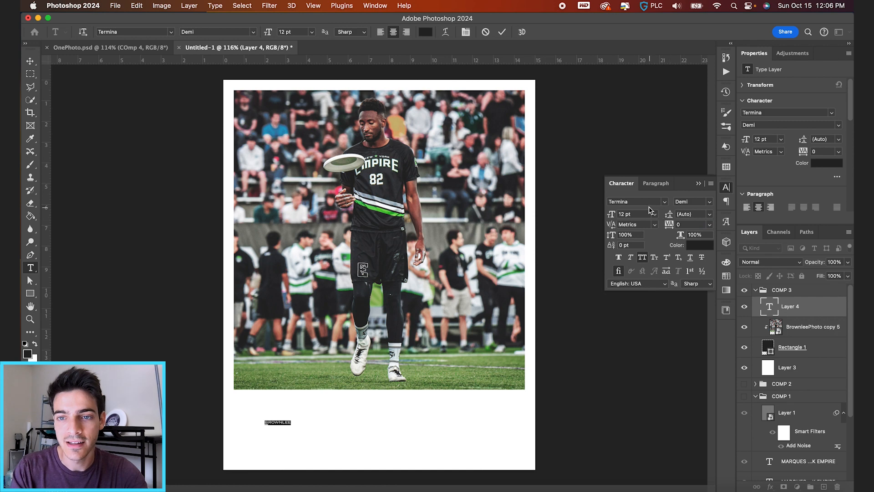
- Set BROWNLEE in Termina Black, scale it up, and give a duplicate a Stroke style
{"action": "left_click", "coordinate": [708, 202]}
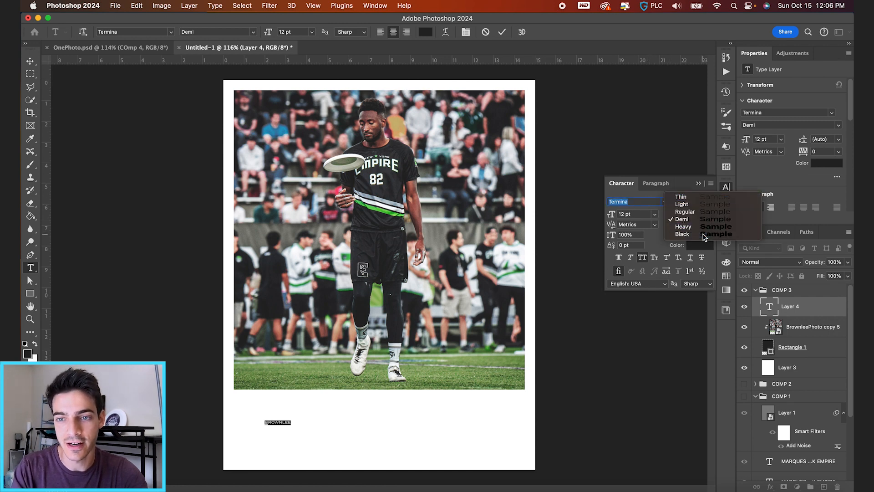
{"action": "left_click", "coordinate": [683, 234]}
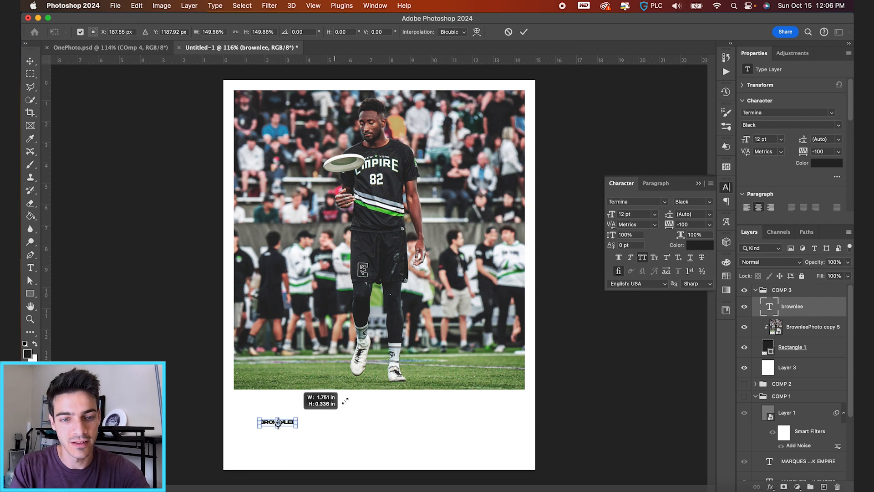
{"action": "left_click", "coordinate": [523, 32]}
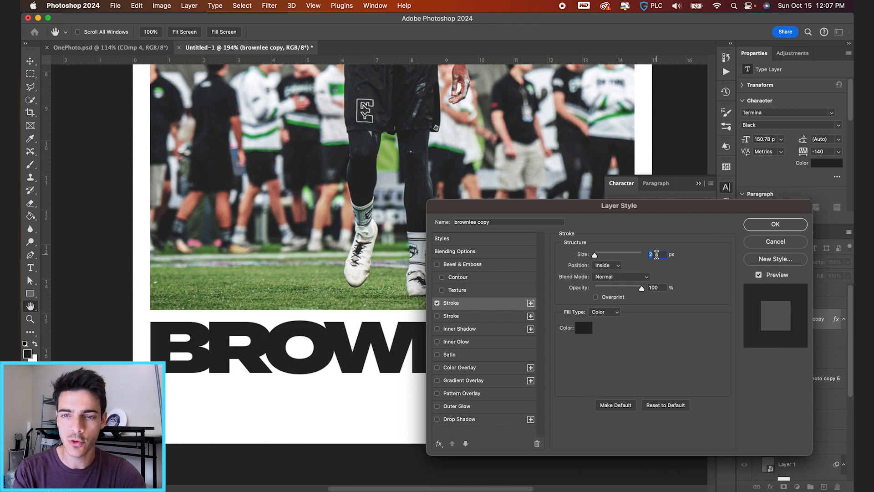
{"action": "left_click", "coordinate": [773, 224]}
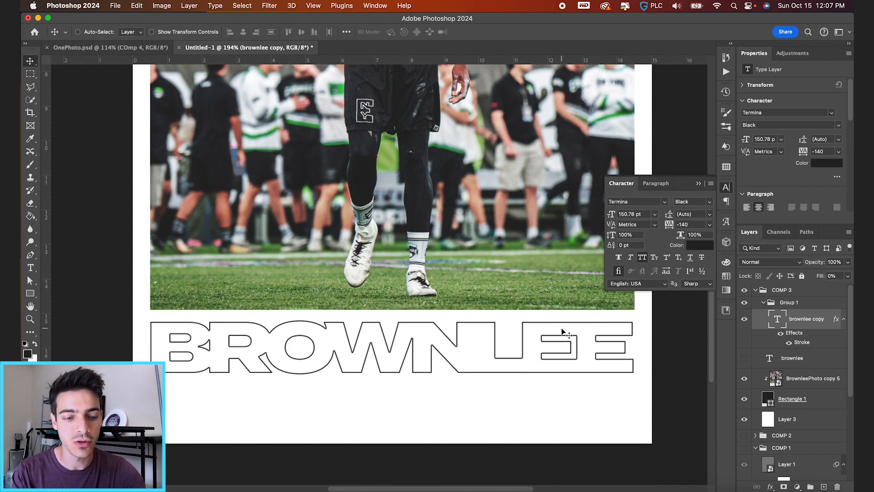
- Group the 0% fill outline copy, offset it down, and mask it to a marquee strip
{"action": "left_click", "coordinate": [744, 358]}
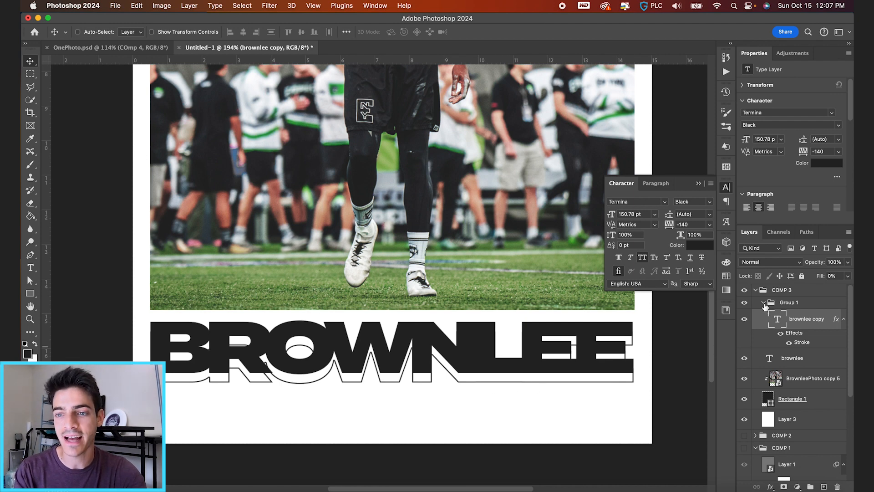
{"action": "left_click", "coordinate": [764, 302]}
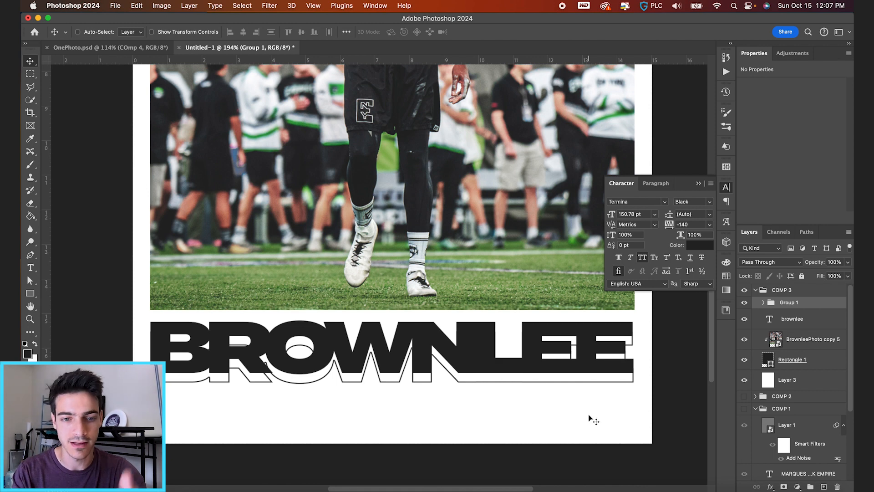
{"action": "left_click", "coordinate": [30, 74]}
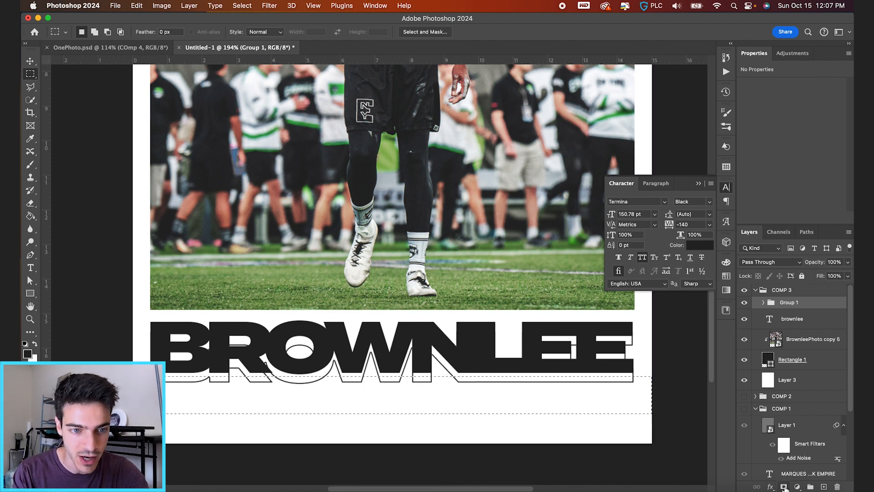
{"action": "left_click", "coordinate": [809, 305]}
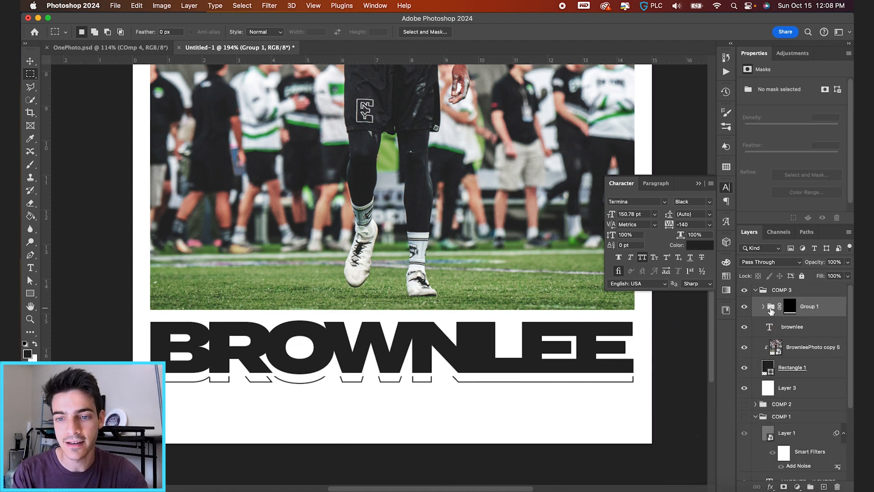
{"action": "mouse_move", "coordinate": [772, 306]}
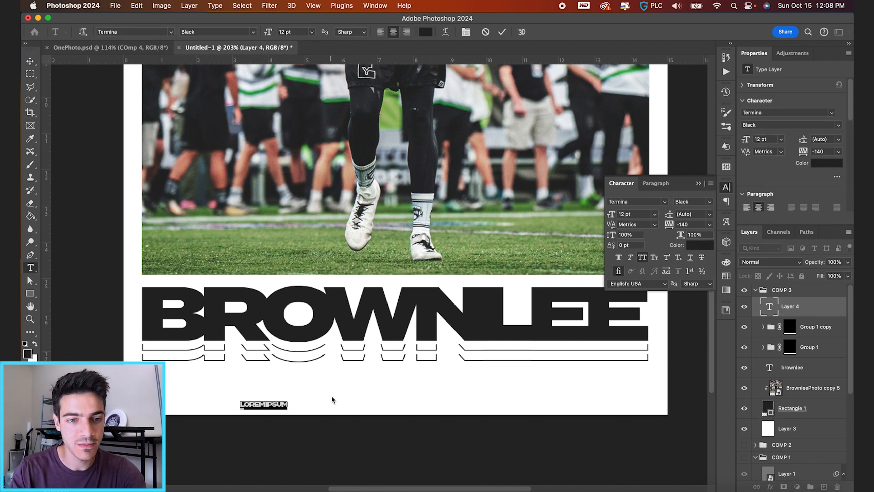
- Type the MARQUES BROWNLEE caption in Termina Demi, tracking 0, and duplicate it for more labels
{"action": "type", "text": "MARQUES"}
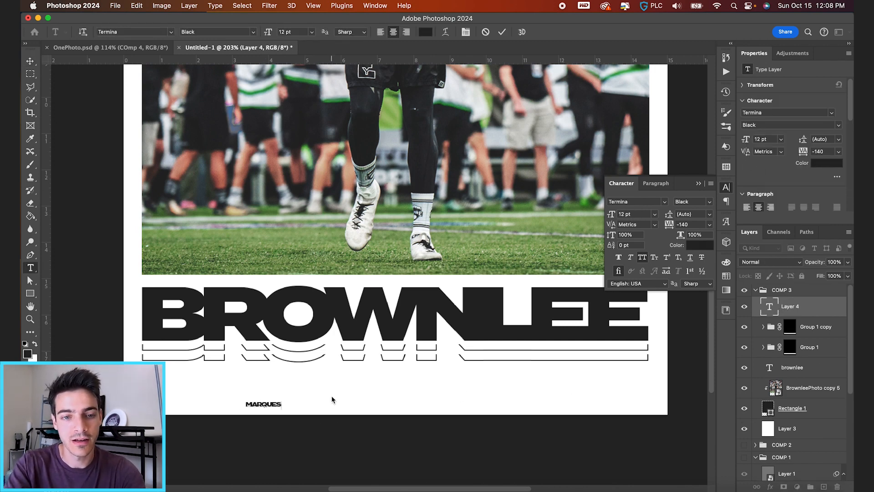
{"action": "type", "text": "BROWNLEE"}
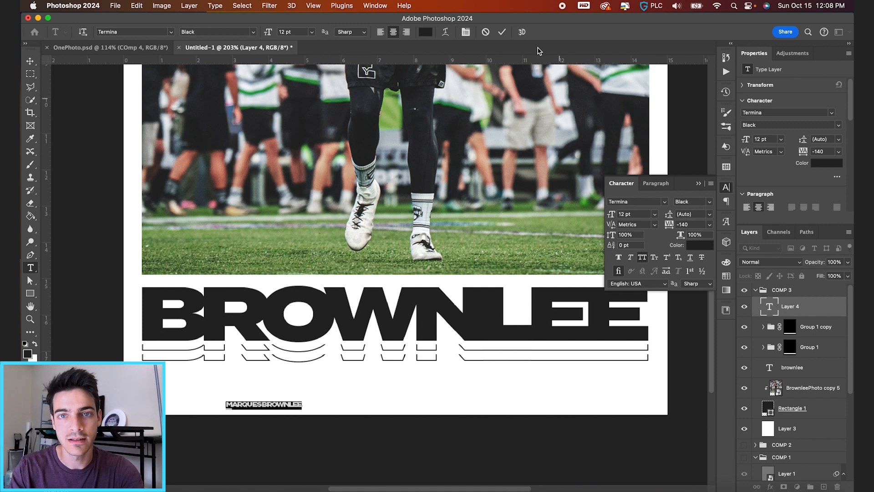
{"action": "triple_click", "coordinate": [691, 224]}
{"action": "type", "text": "0"}
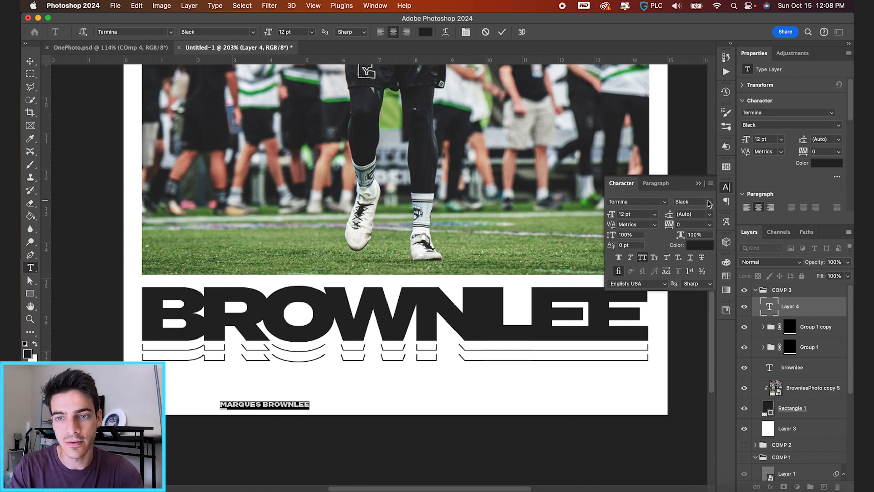
{"action": "left_click", "coordinate": [691, 202]}
{"action": "type", "text": "NUMBER EIGHTY-TWO"}
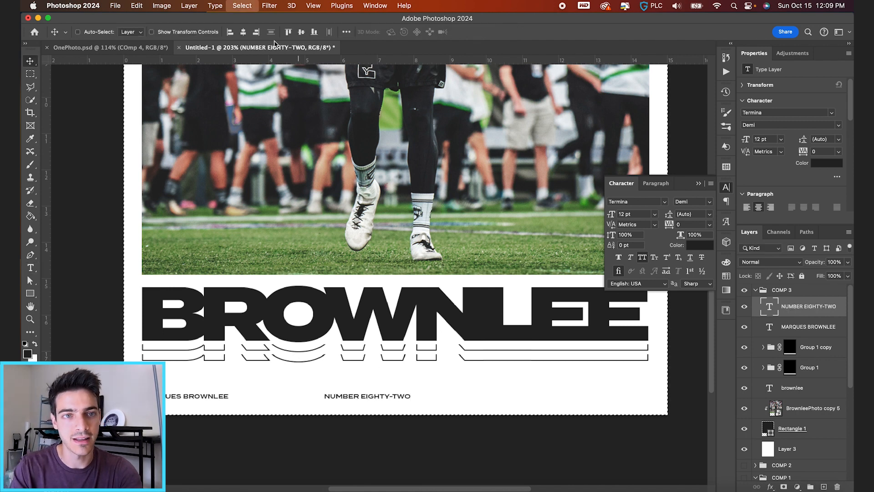
{"action": "key", "text": "Cmd+J"}
{"action": "type", "text": "NEW YORK EMPIRE"}
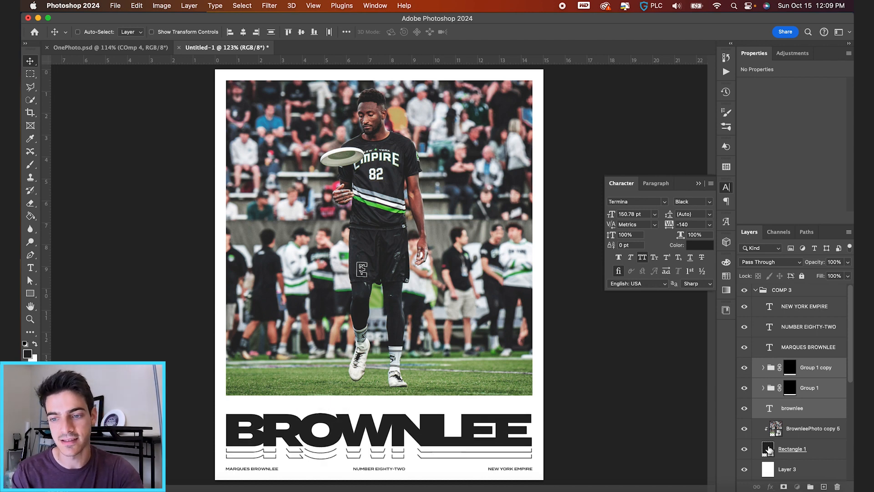
- Select the dark rectangle layer and rearrange the COMP 3 layers
{"action": "left_click", "coordinate": [792, 449]}
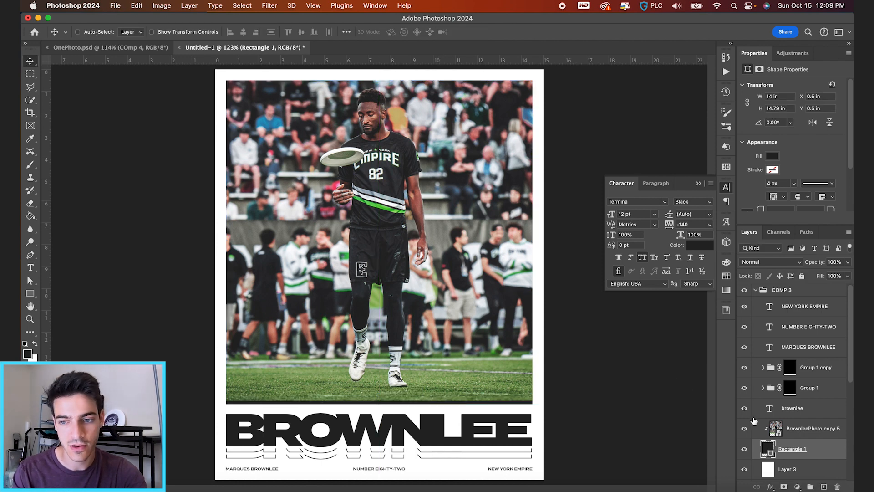
{"action": "left_click", "coordinate": [813, 428]}
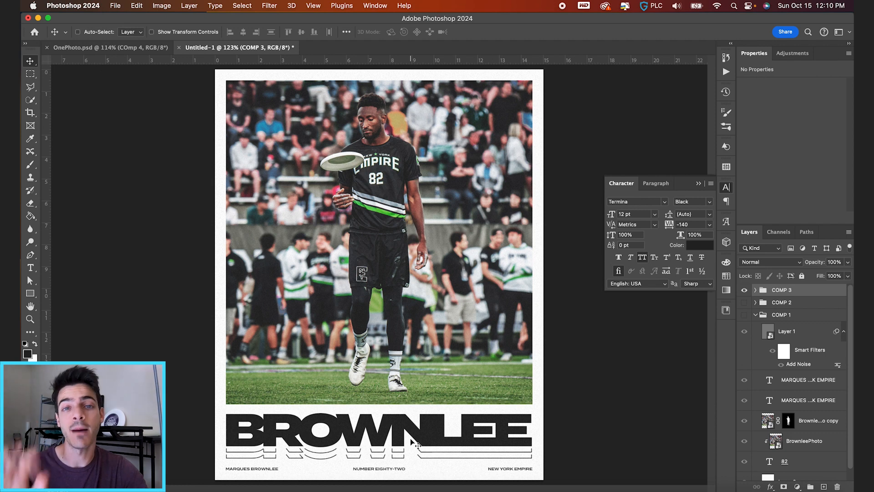
{"action": "mouse_move", "coordinate": [558, 333]}
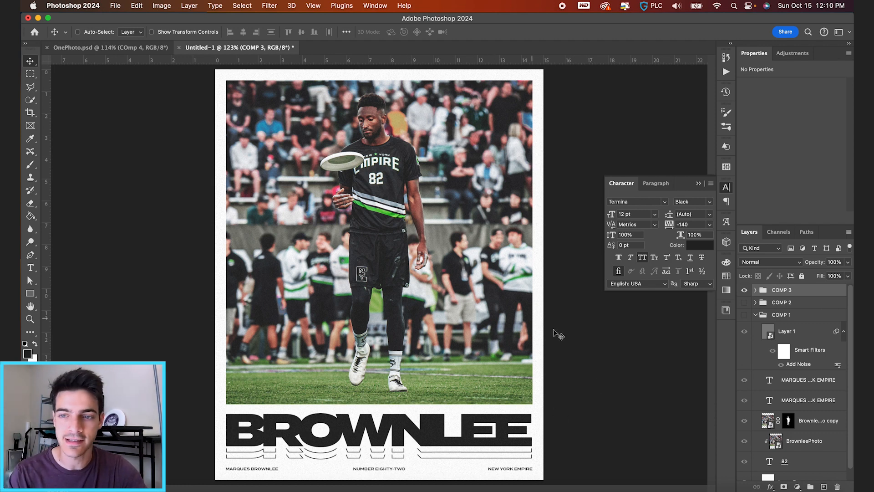
- Duplicate the COMP 3 group and rename it COMP 4
{"action": "left_click", "coordinate": [762, 315]}
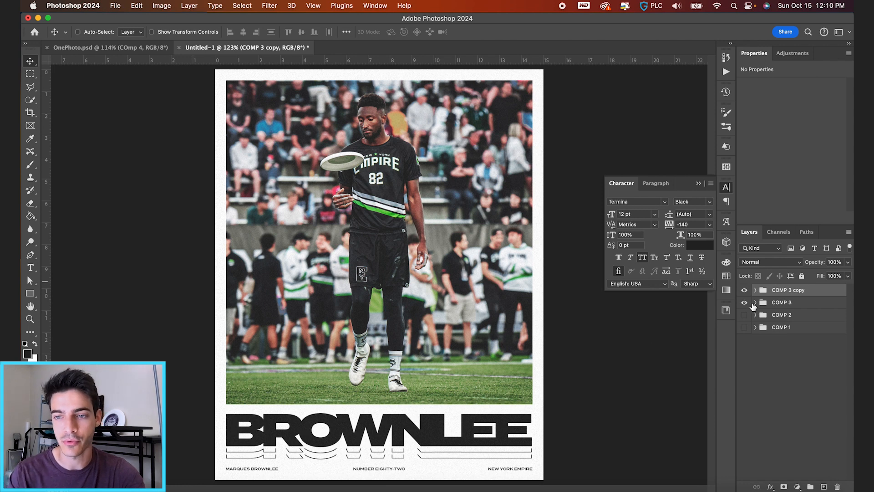
{"action": "double_click", "coordinate": [788, 289]}
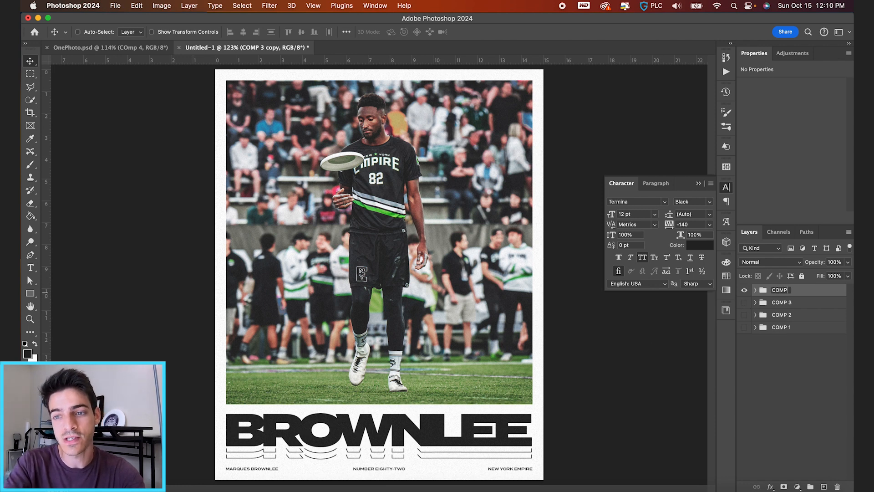
{"action": "left_click", "coordinate": [755, 290]}
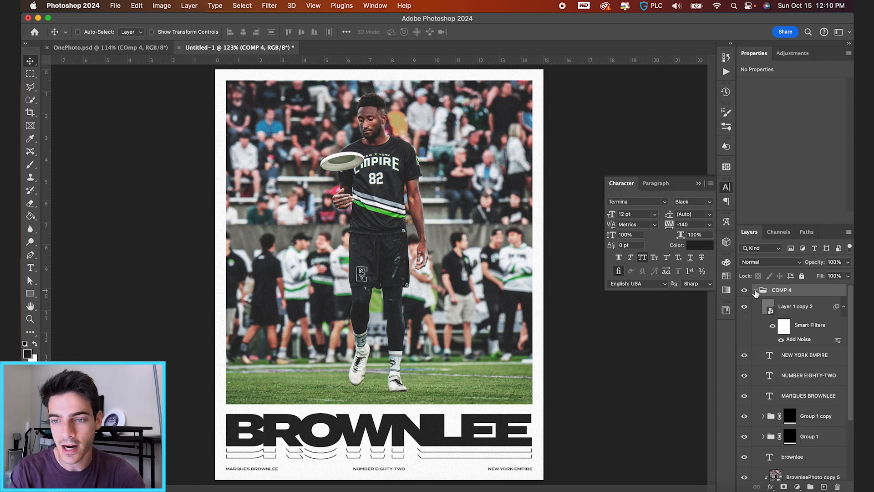
- Move the title block to the top and delete the Rectangle 1 frame
{"action": "left_click", "coordinate": [807, 345]}
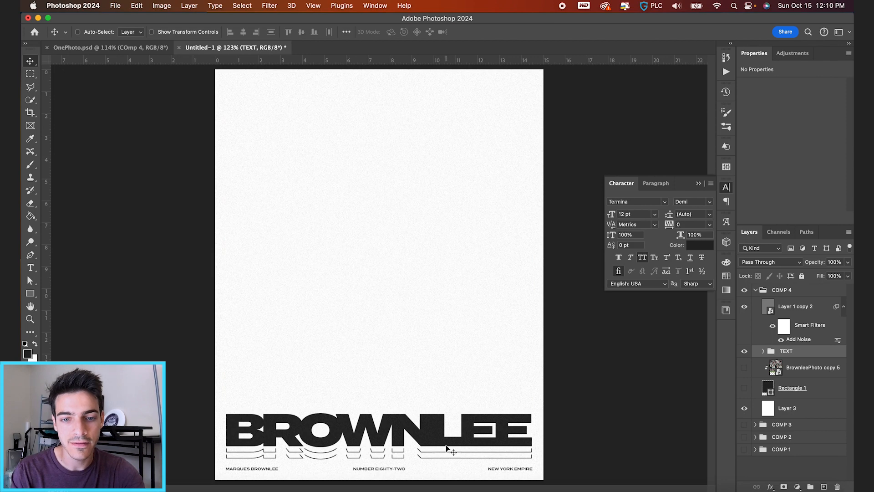
{"action": "left_click", "coordinate": [743, 351]}
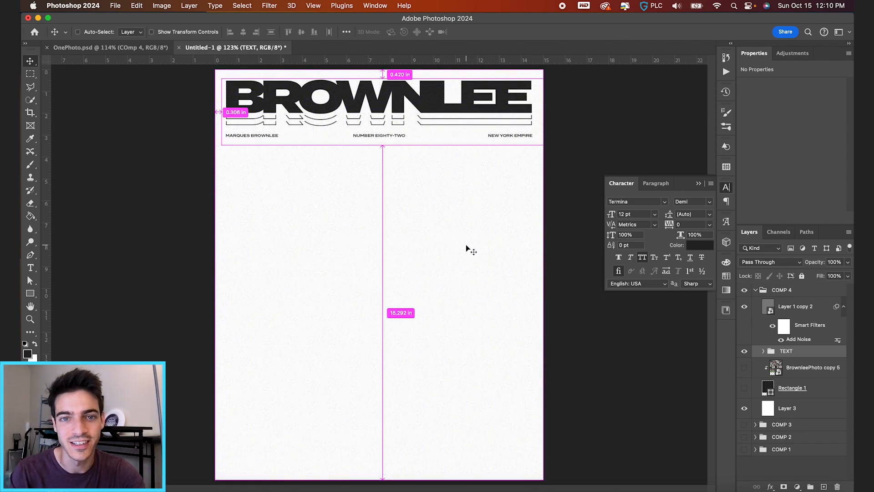
{"action": "left_click", "coordinate": [744, 367]}
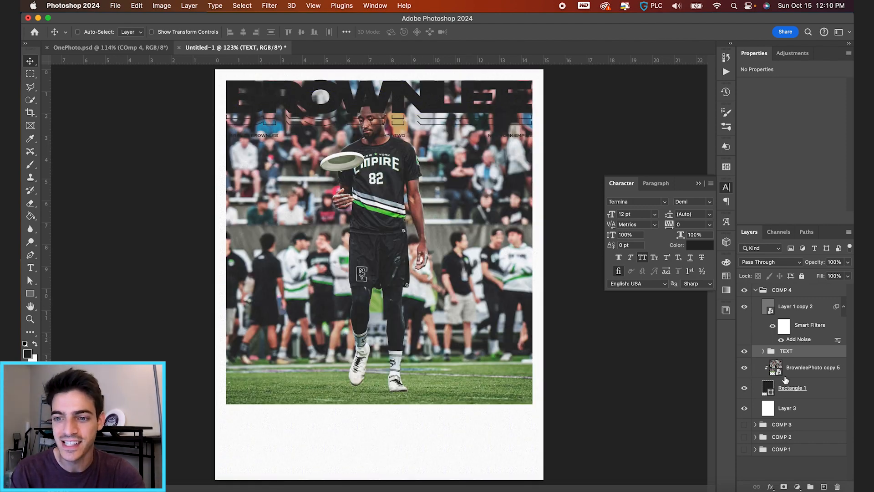
{"action": "left_click", "coordinate": [792, 388]}
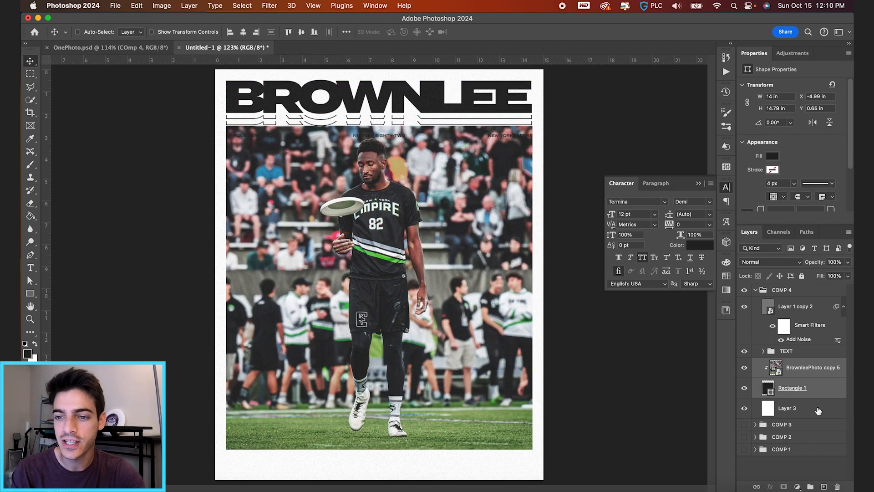
{"action": "left_click", "coordinate": [787, 387]}
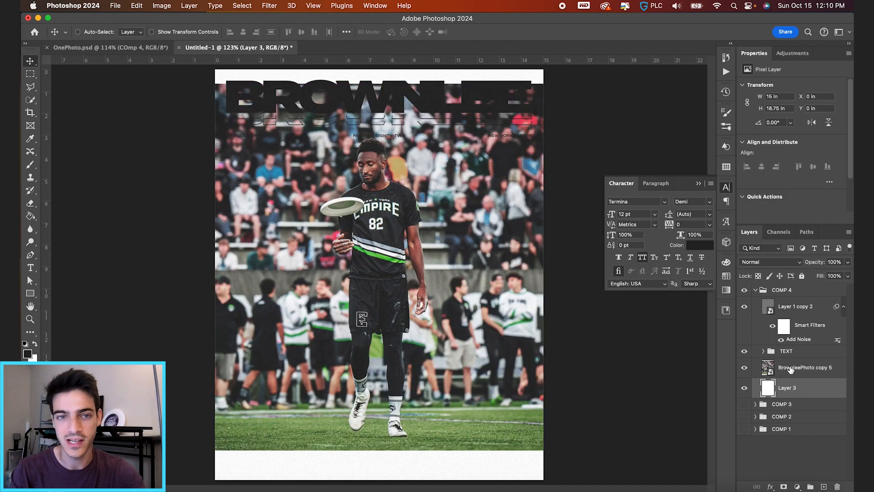
{"action": "left_click", "coordinate": [805, 367]}
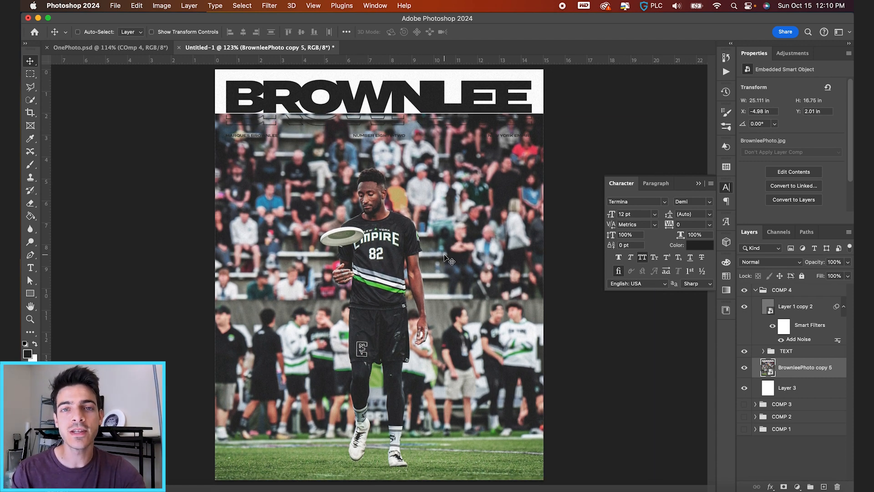
{"action": "mouse_move", "coordinate": [676, 304]}
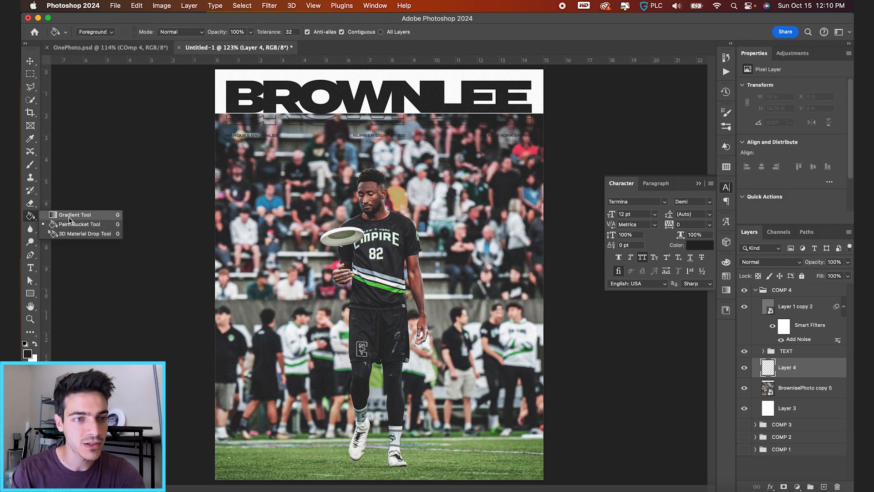
- Add a white-to-transparent Gradient Fill at -90° above the photo
{"action": "left_click", "coordinate": [72, 214]}
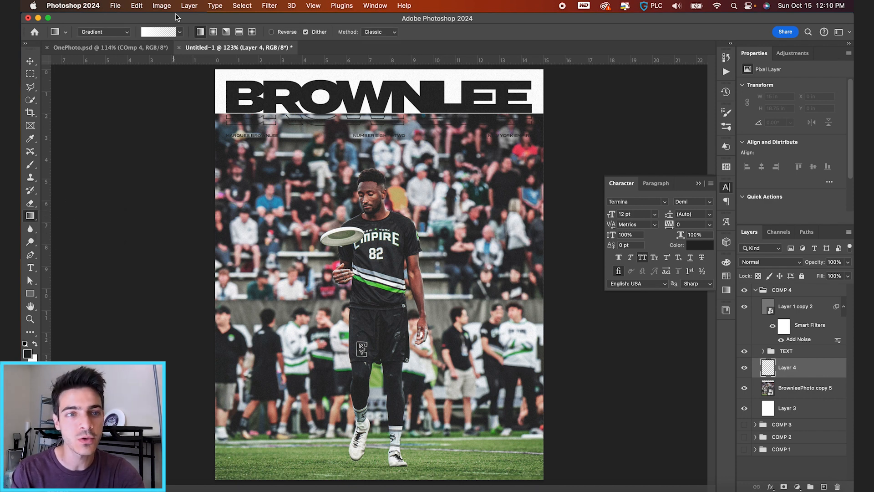
{"action": "left_click", "coordinate": [160, 32]}
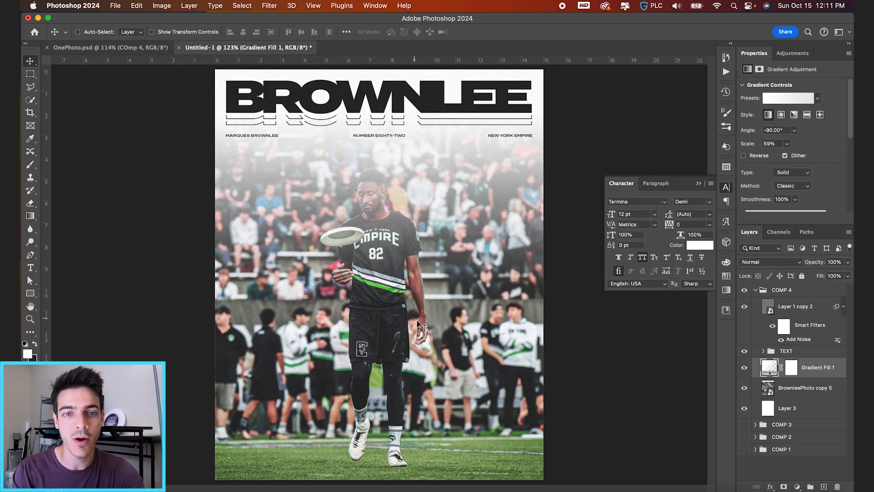
{"action": "mouse_move", "coordinate": [371, 296]}
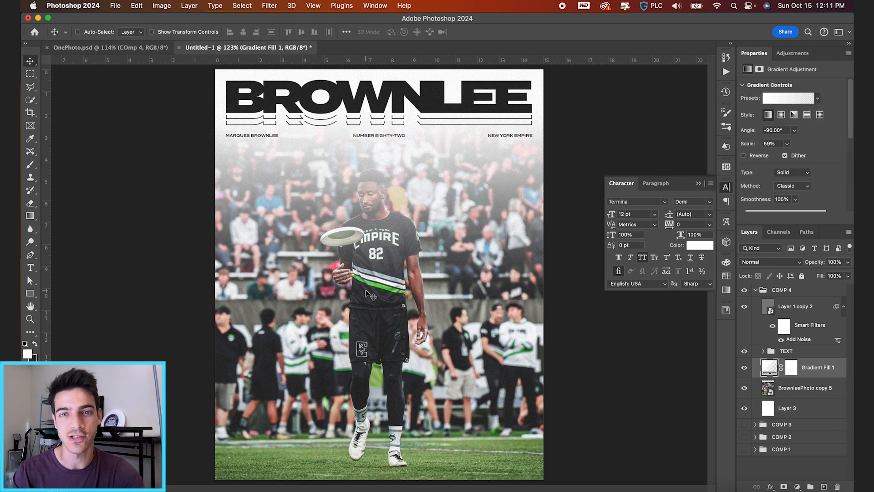
{"action": "mouse_move", "coordinate": [367, 233]}
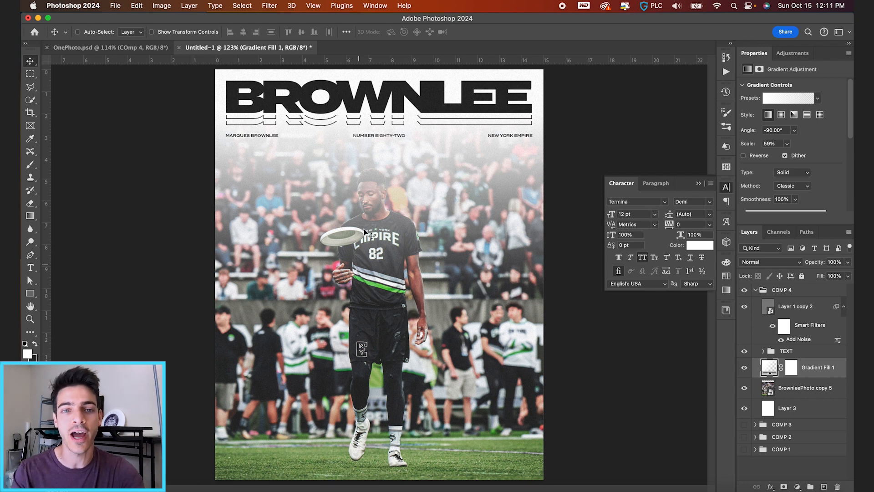
{"action": "mouse_move", "coordinate": [382, 228]}
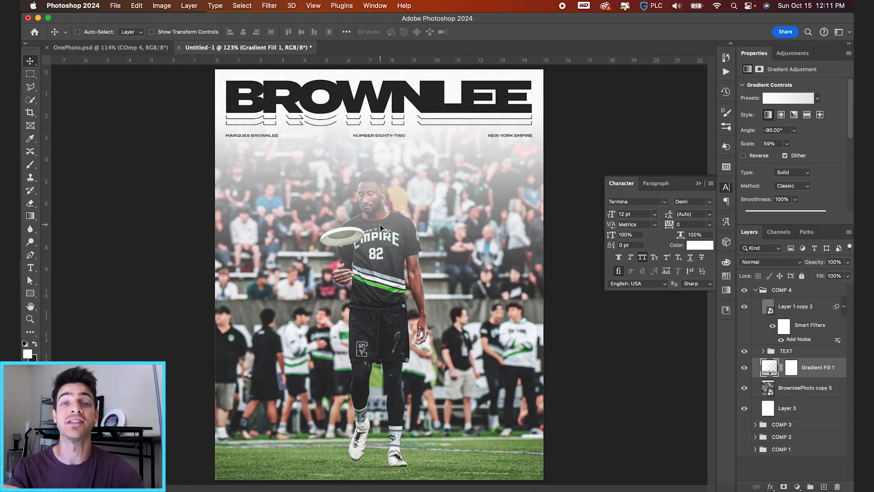
{"action": "mouse_move", "coordinate": [422, 256]}
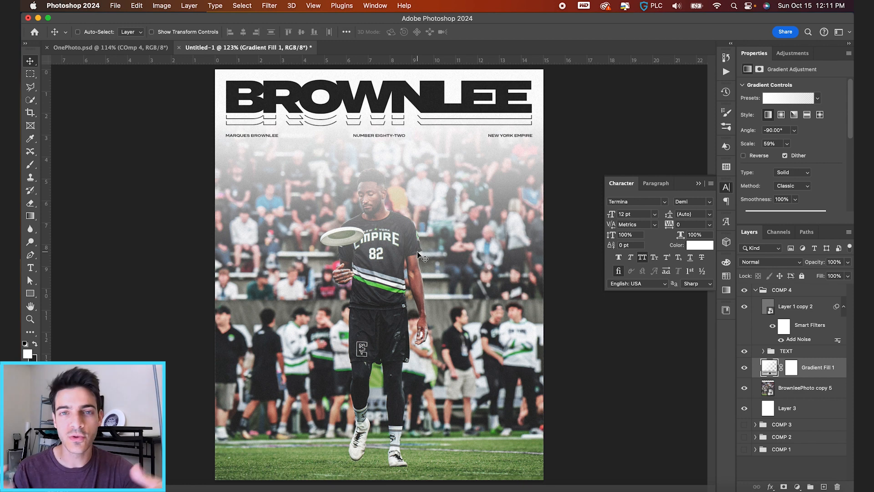
{"action": "mouse_move", "coordinate": [349, 179]}
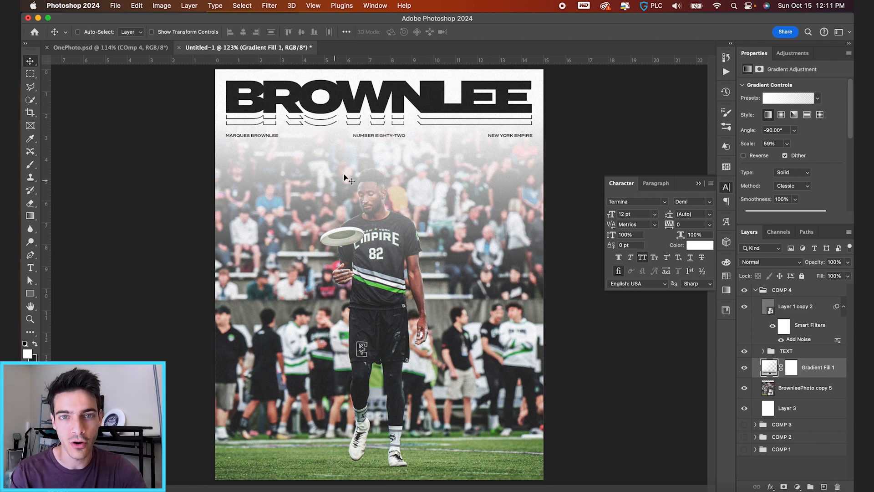
- Duplicate the photo above Gradient Fill 1, Select Subject, and brush-refine its mask
{"action": "left_click", "coordinate": [805, 387]}
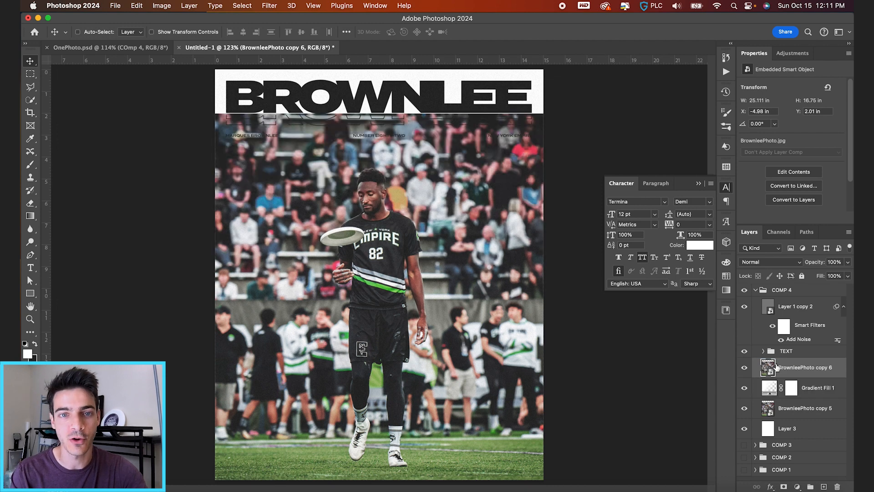
{"action": "left_click", "coordinate": [30, 86]}
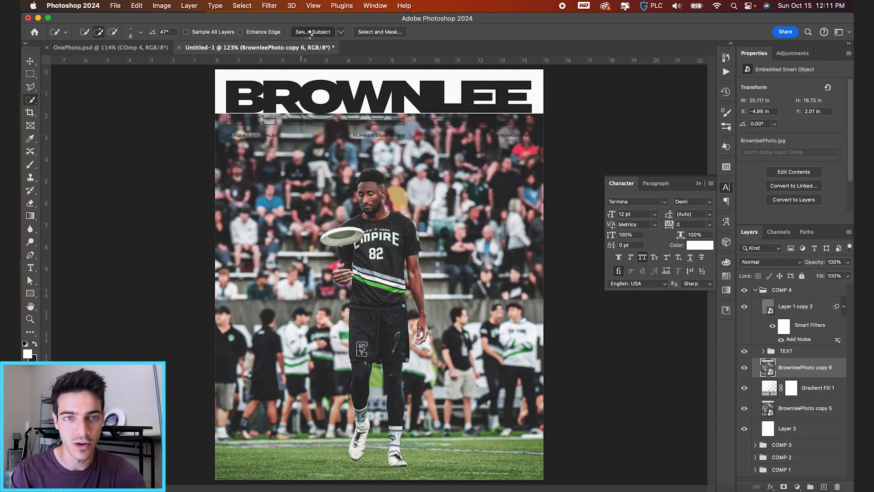
{"action": "left_click", "coordinate": [313, 32]}
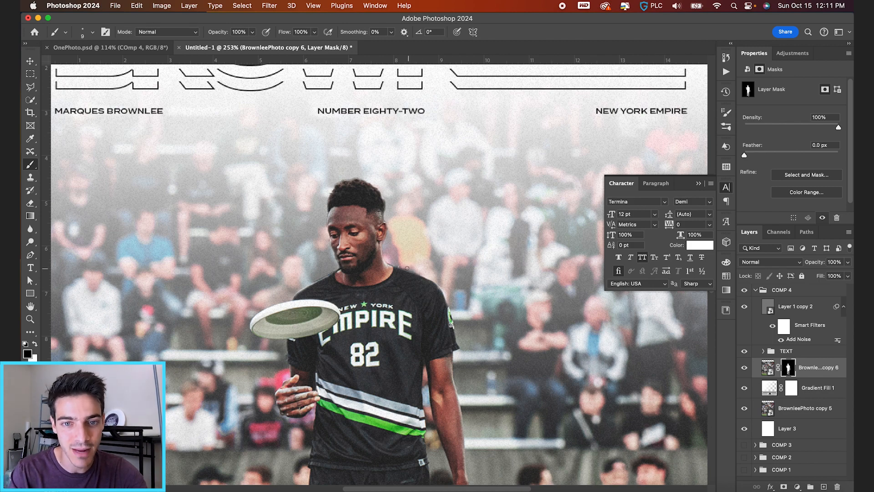
{"action": "left_click", "coordinate": [30, 60]}
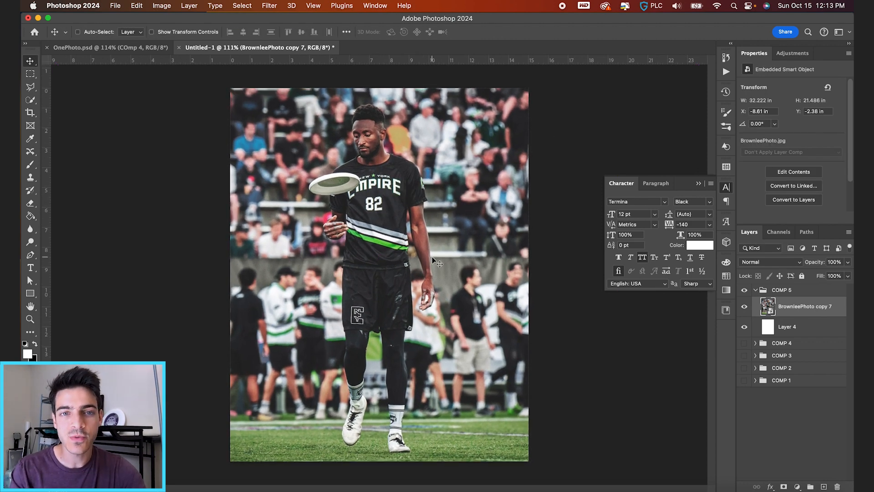
{"action": "mouse_move", "coordinate": [390, 263]}
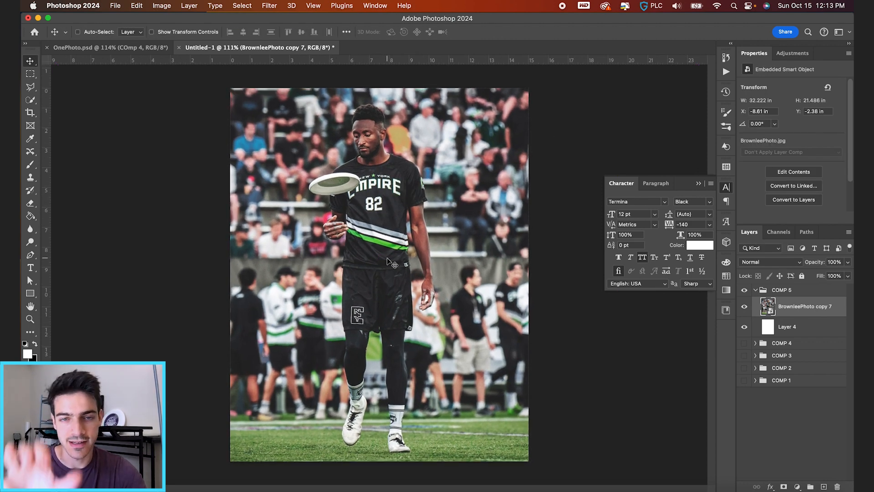
- Use the Rectangular Marquee to mark a tall rectangle over the photo's central vertical strip
{"action": "left_click", "coordinate": [30, 74]}
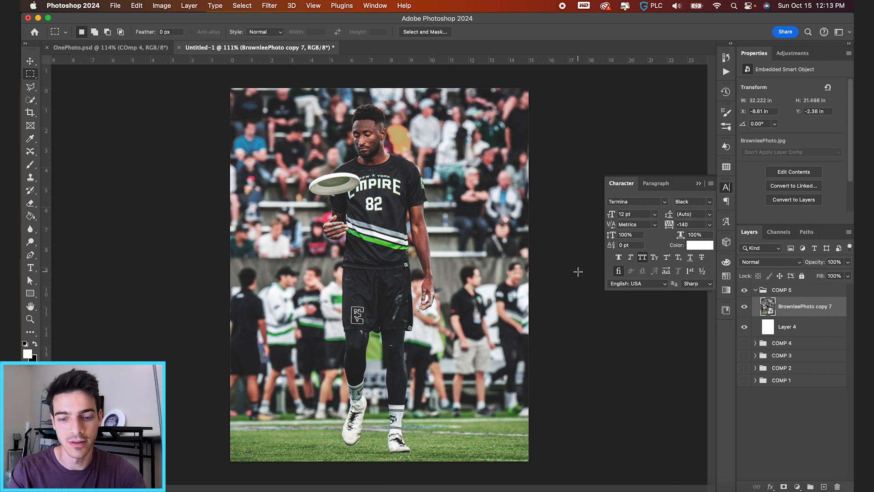
{"action": "left_click", "coordinate": [30, 61]}
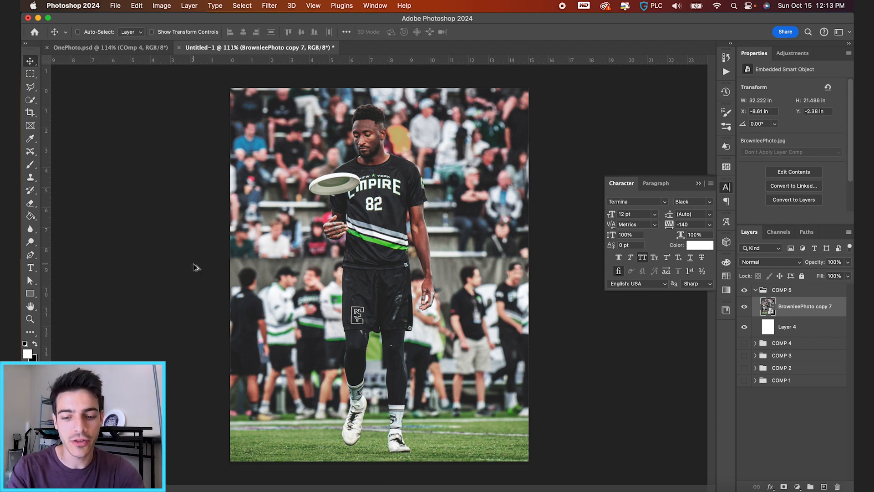
{"action": "left_click", "coordinate": [30, 293]}
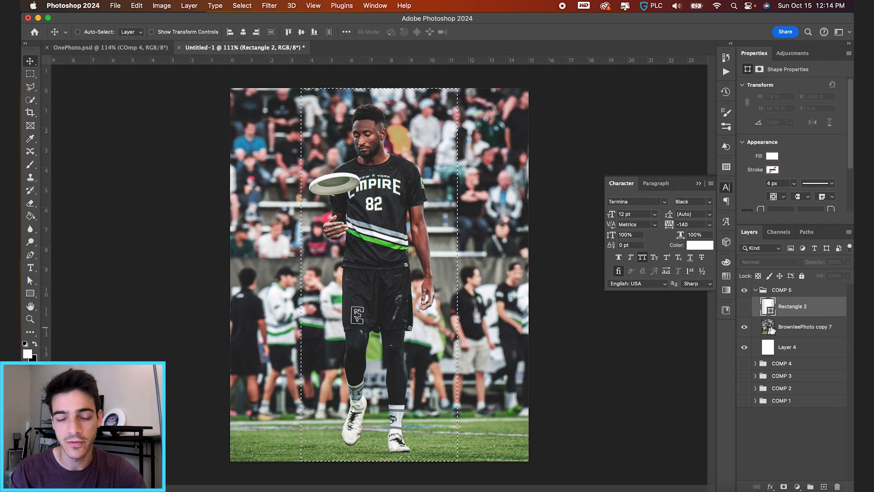
- Mask the photo layer to Rectangle 2's outline so only the centre strip remains
{"action": "left_click", "coordinate": [804, 326]}
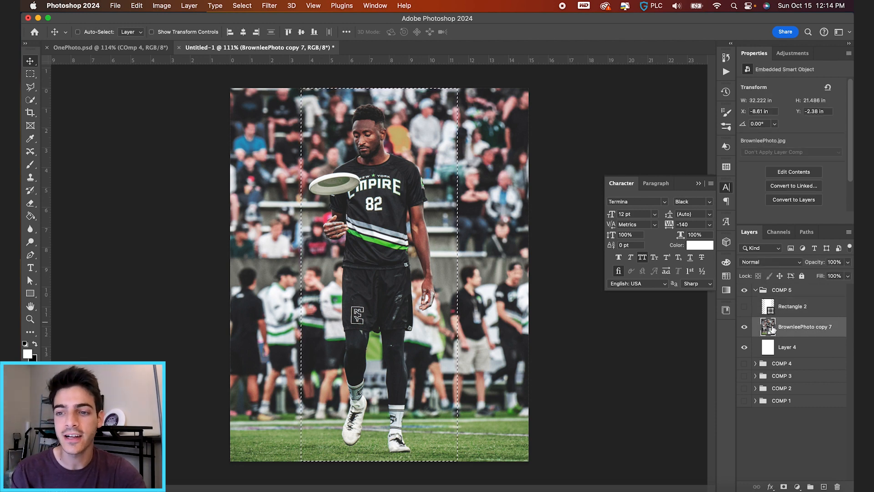
{"action": "left_click", "coordinate": [797, 486]}
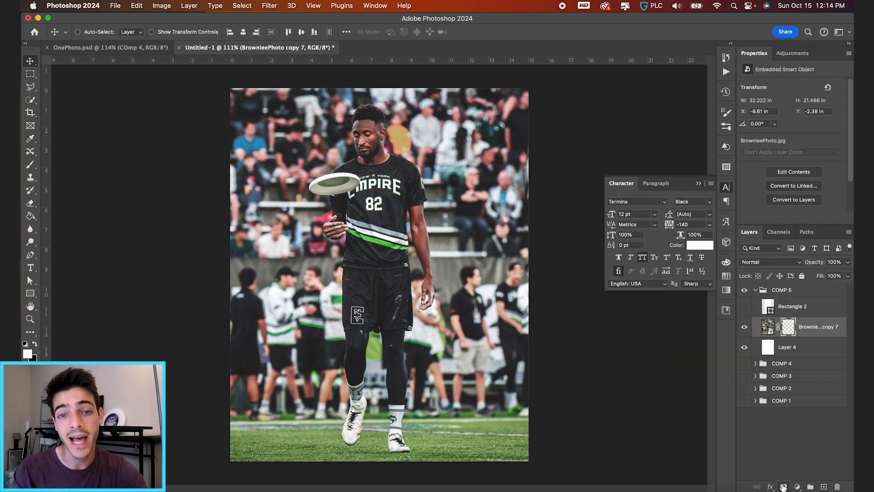
{"action": "left_click", "coordinate": [797, 486]}
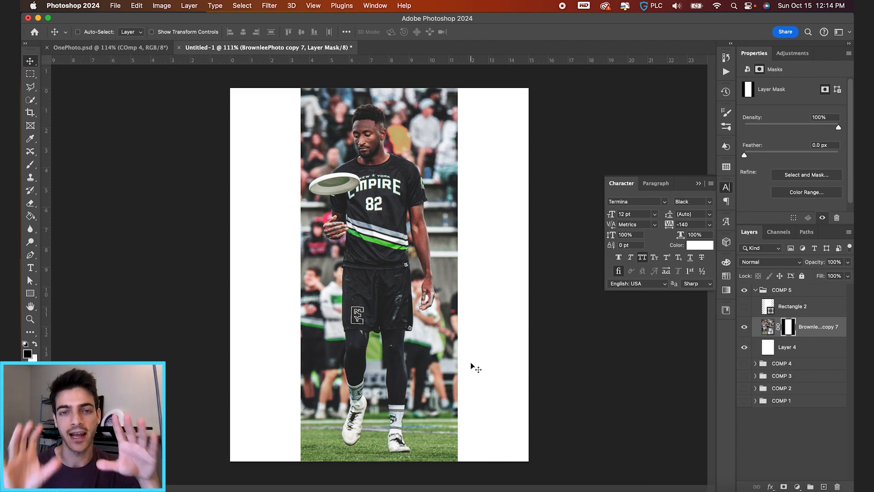
{"action": "left_click", "coordinate": [766, 326]}
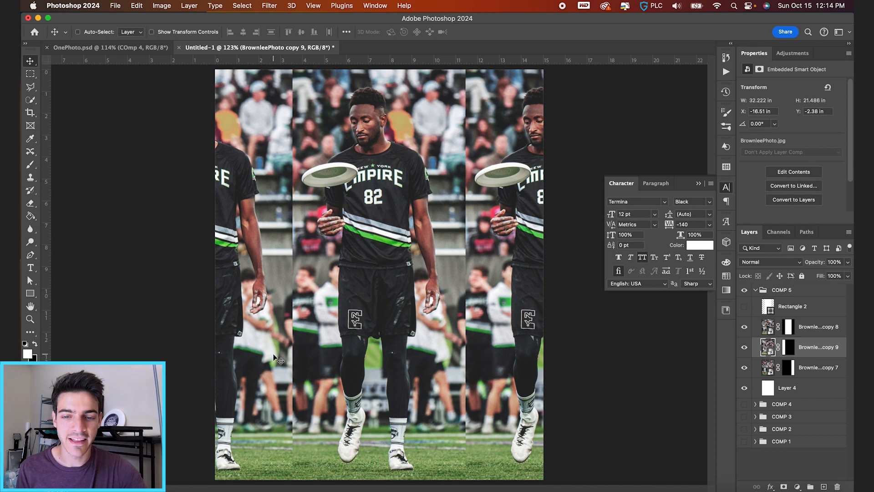
{"action": "mouse_move", "coordinate": [345, 340]}
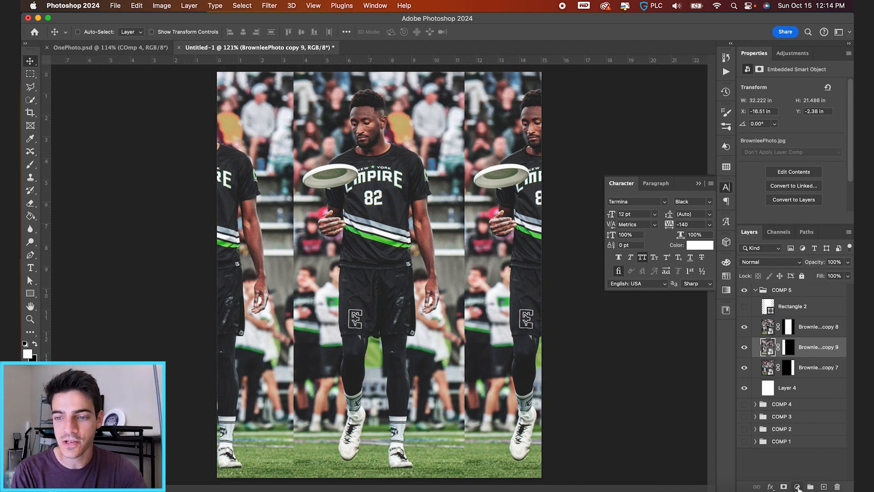
- Add a Hue/Saturation adjustment layer with Saturation -100 above the side-strip layers
{"action": "left_click", "coordinate": [797, 486]}
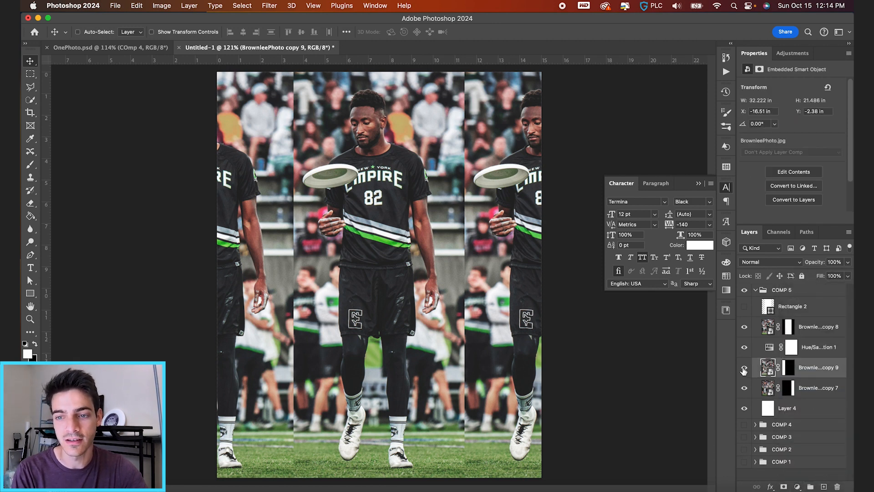
{"action": "left_click", "coordinate": [744, 367]}
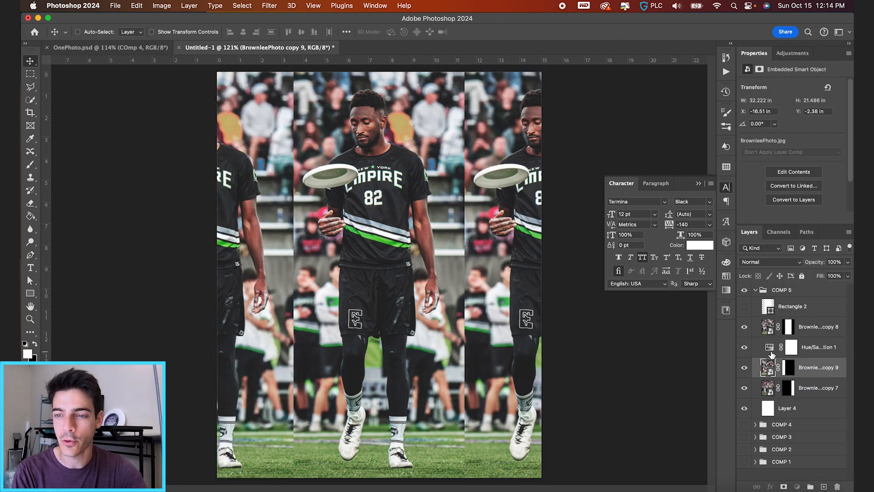
{"action": "left_click", "coordinate": [816, 346]}
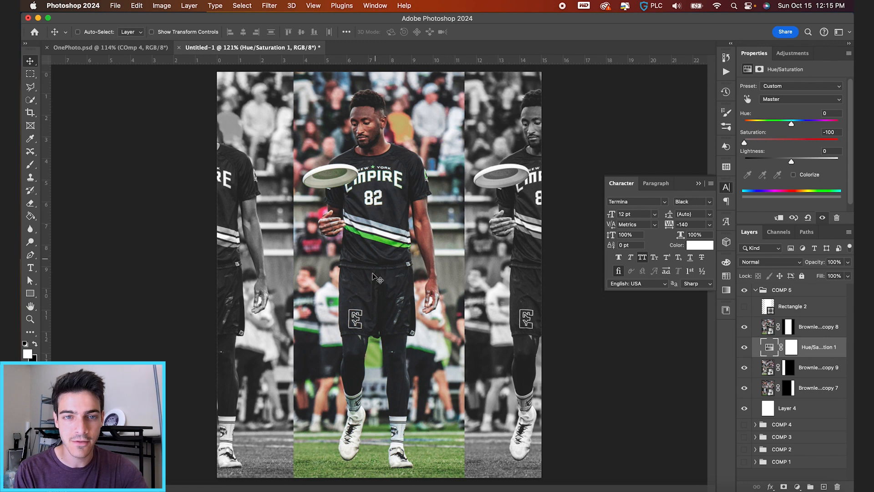
{"action": "mouse_move", "coordinate": [529, 361]}
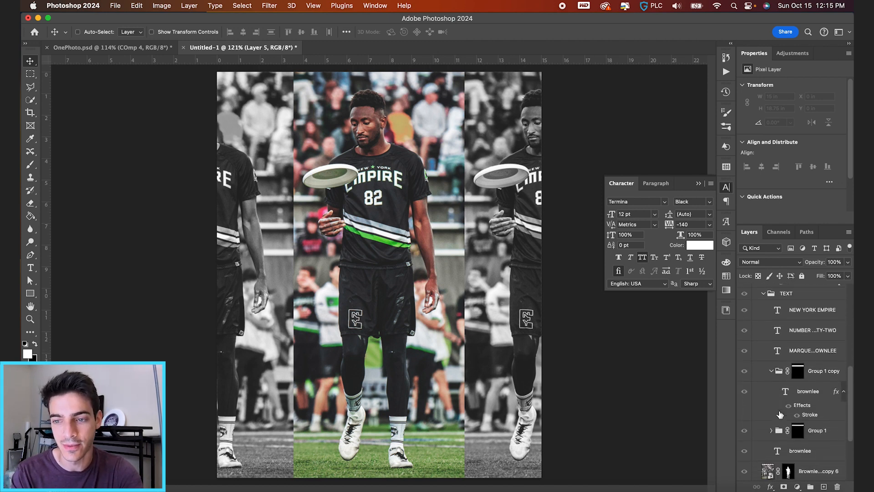
- Bring the MARQUES and BROWNLEE text layers from COMP 4 into COMP 5 and group them
{"action": "scroll", "scroll_direction": "down", "scroll_amount": 3}
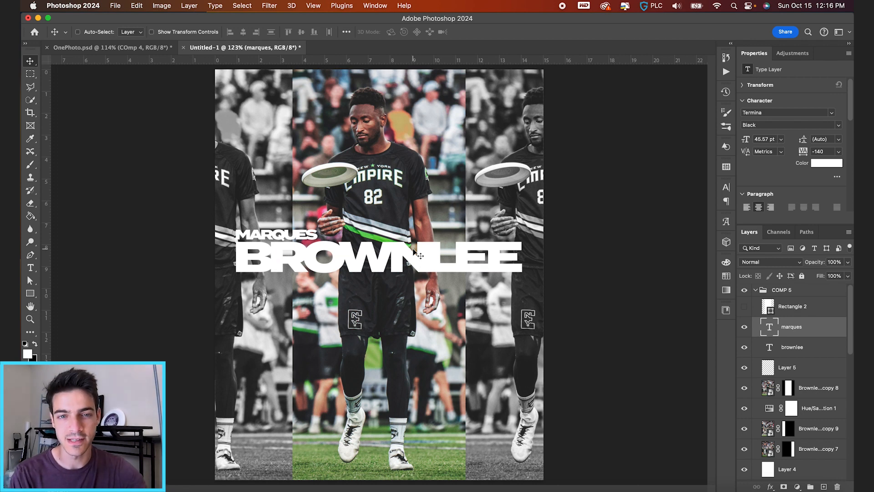
{"action": "mouse_move", "coordinate": [289, 252]}
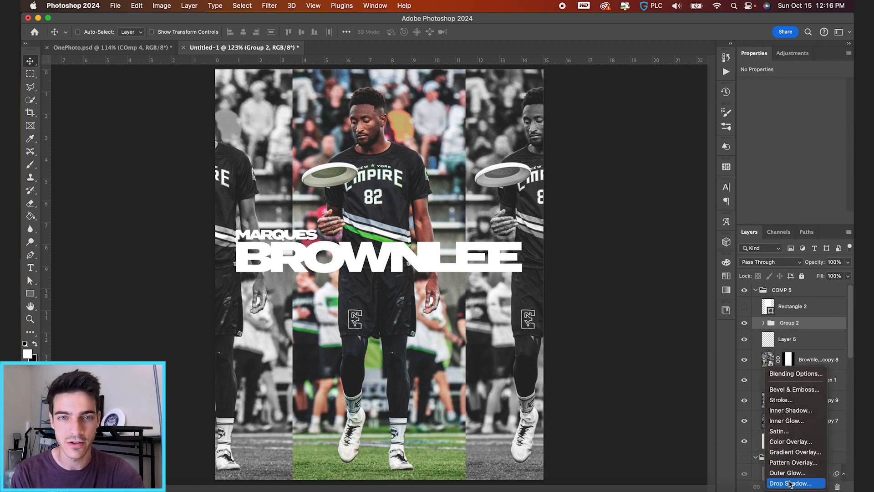
- Apply a Drop Shadow with Size 68 px to the title group
{"action": "left_click", "coordinate": [794, 483]}
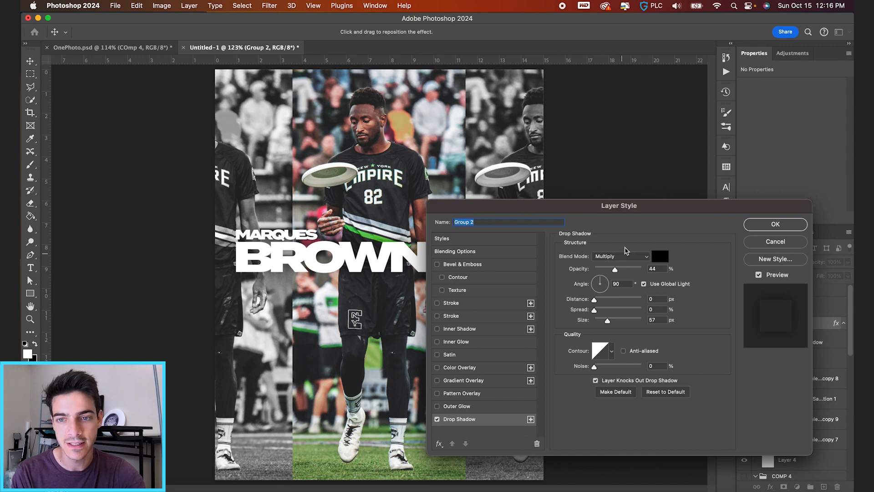
{"action": "triple_click", "coordinate": [656, 319]}
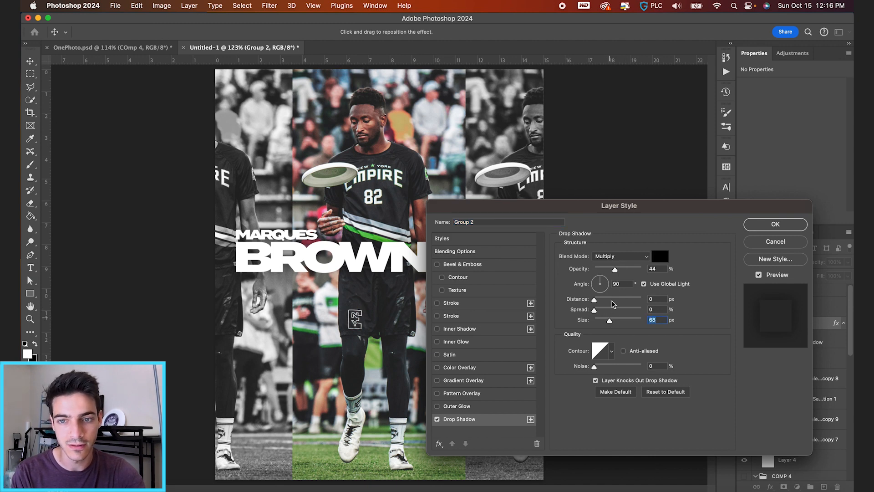
{"action": "left_click", "coordinate": [774, 224]}
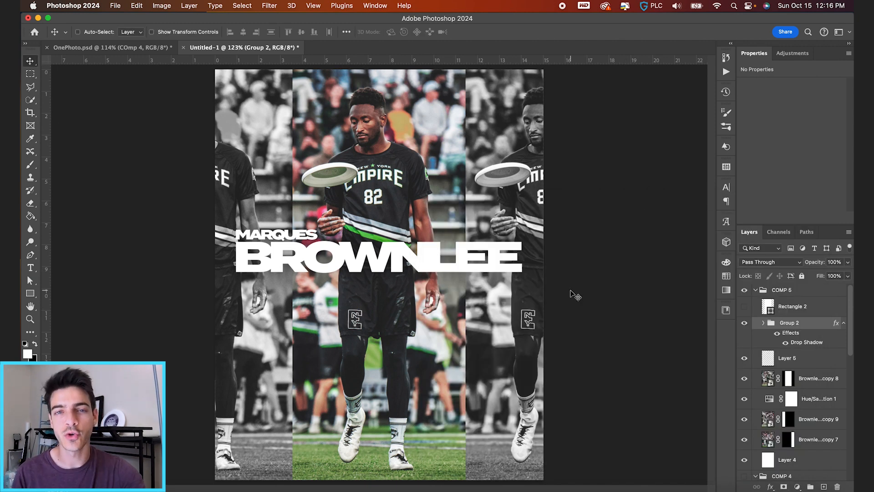
{"action": "mouse_move", "coordinate": [343, 277]}
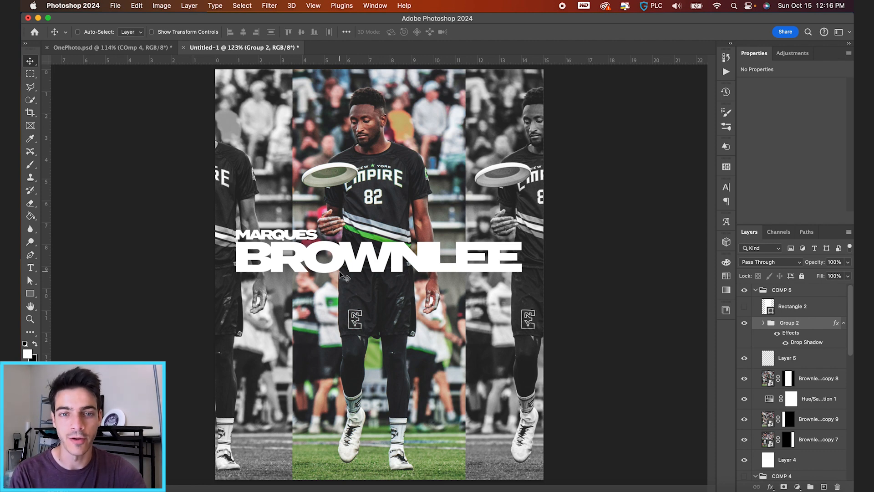
{"action": "mouse_move", "coordinate": [388, 413]}
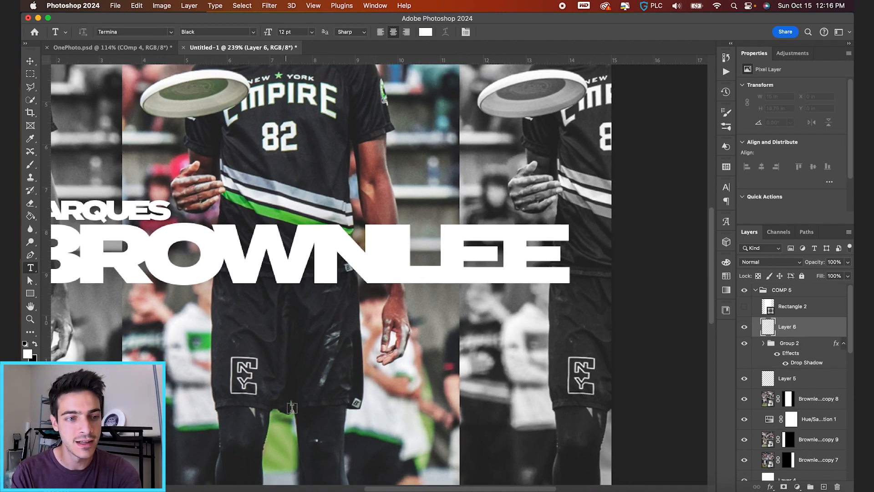
- Type a NEW YORK EMPIRE caption beneath BROWNLEE and set its font style to Demi
{"action": "left_click", "coordinate": [303, 397]}
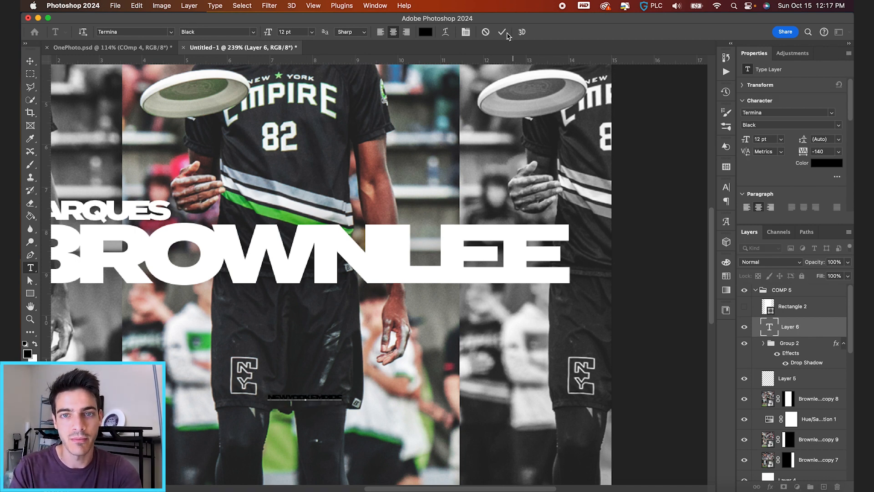
{"action": "left_click", "coordinate": [501, 32]}
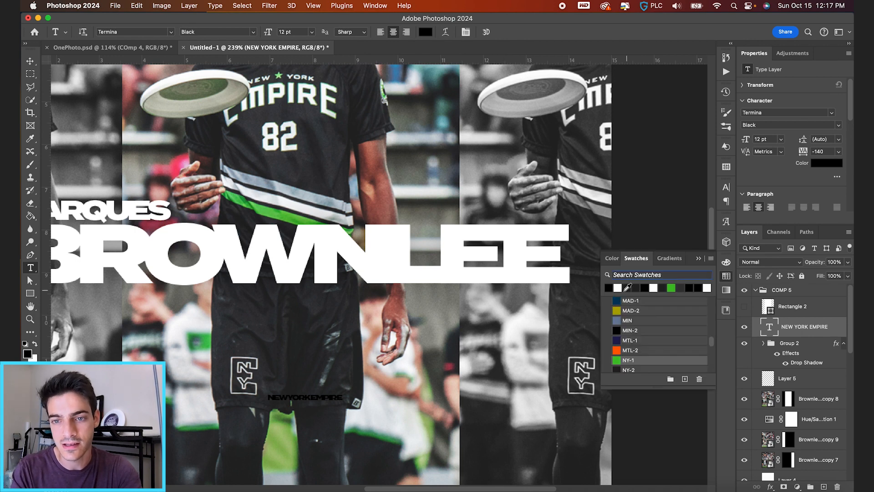
{"action": "left_click", "coordinate": [30, 60]}
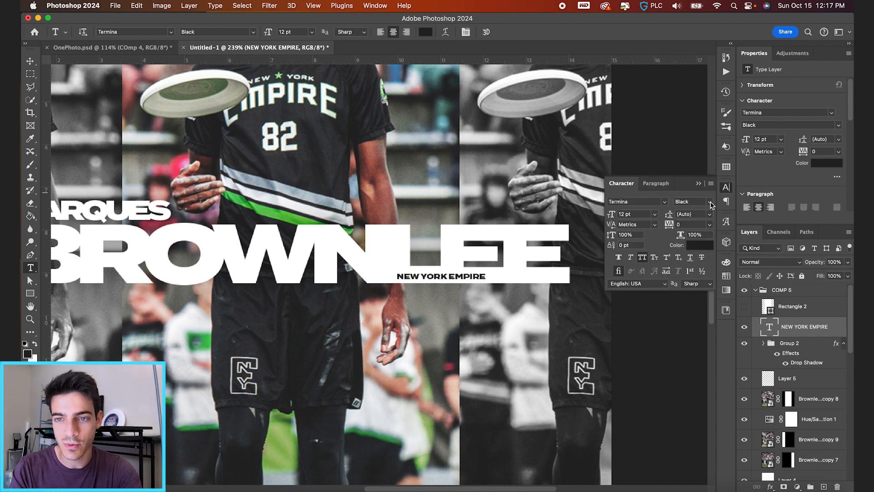
{"action": "left_click", "coordinate": [693, 201]}
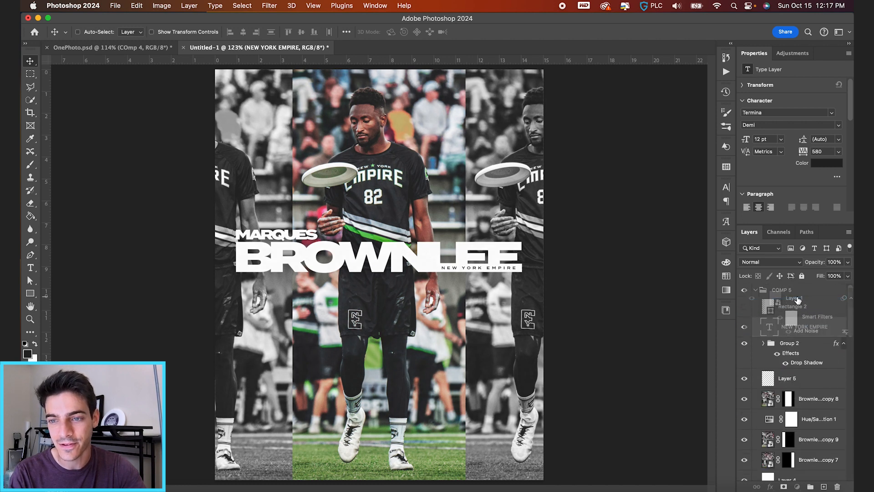
- Collapse COMP 5 and COMP 4, hide COMP 5, then show COMP 2, 3 and 4
{"action": "left_click", "coordinate": [757, 302]}
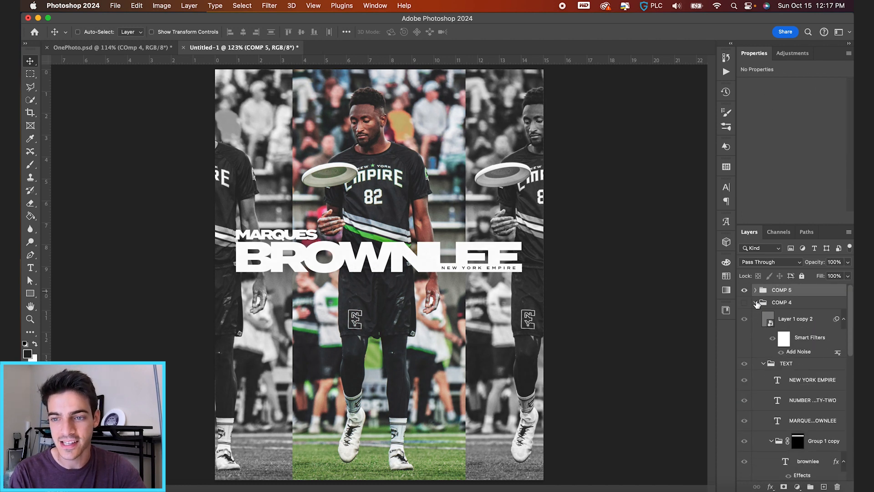
{"action": "left_click", "coordinate": [756, 302]}
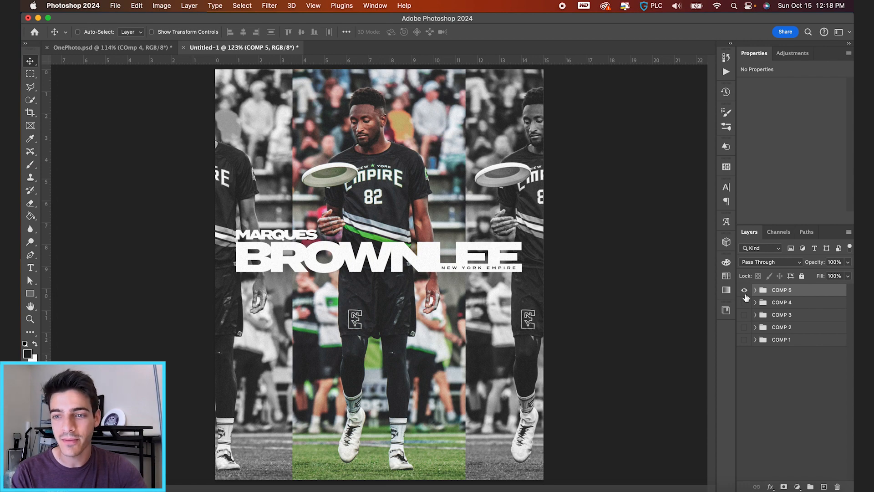
{"action": "left_click", "coordinate": [745, 340]}
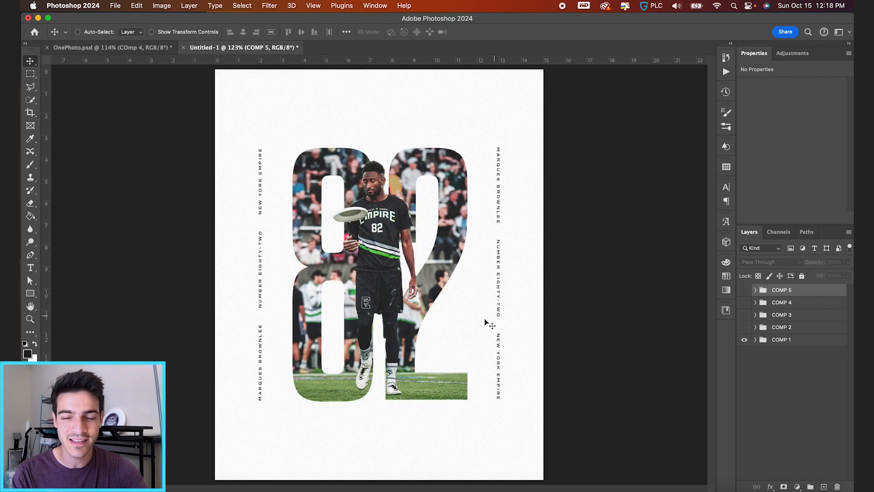
{"action": "left_click", "coordinate": [745, 327]}
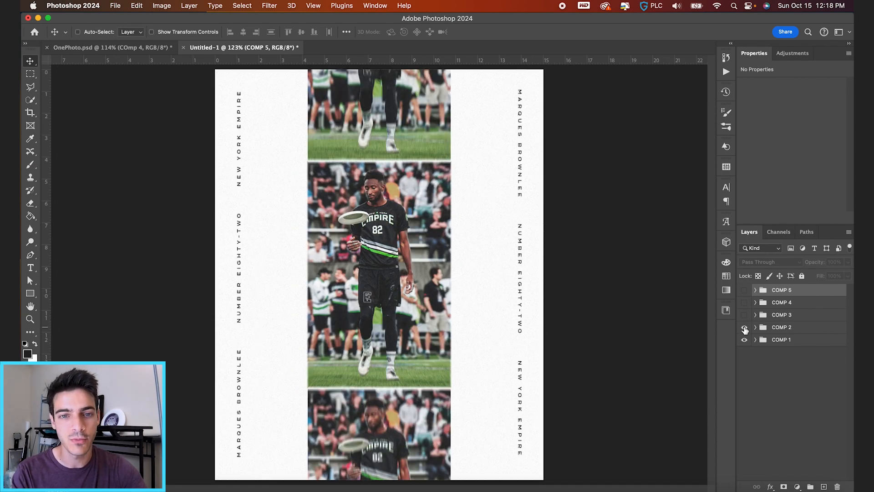
{"action": "left_click", "coordinate": [744, 327]}
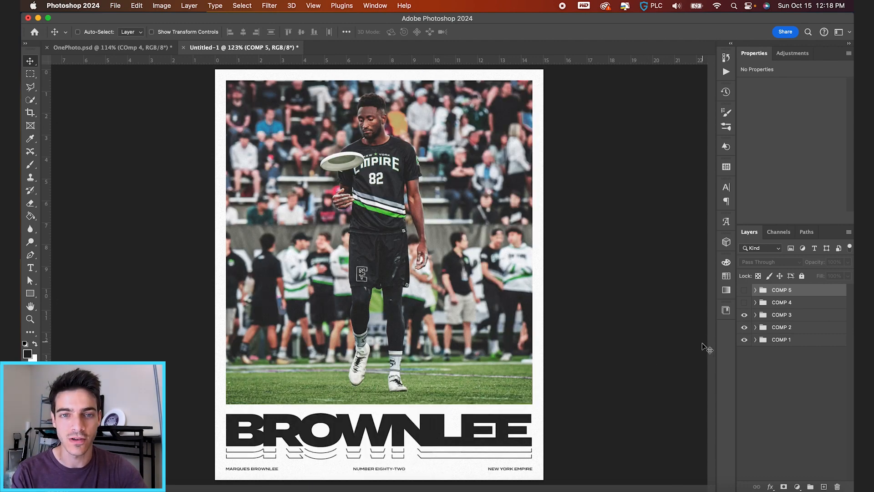
{"action": "mouse_move", "coordinate": [380, 397]}
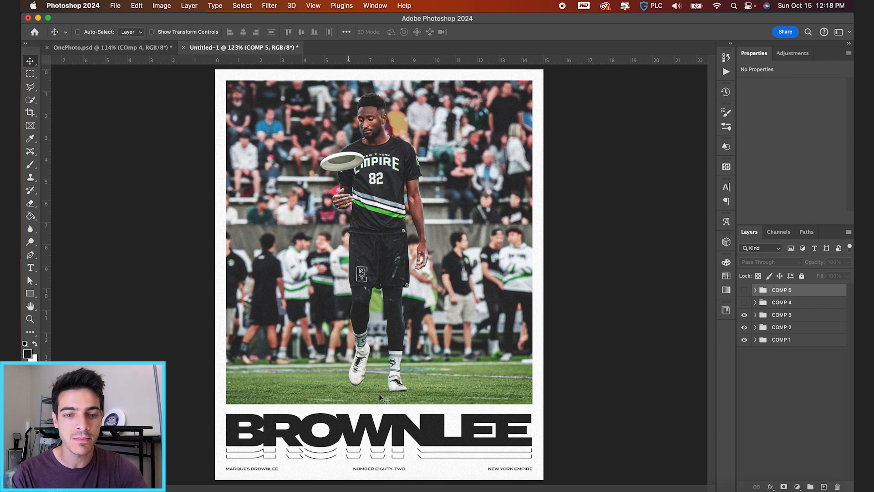
{"action": "left_click", "coordinate": [745, 302]}
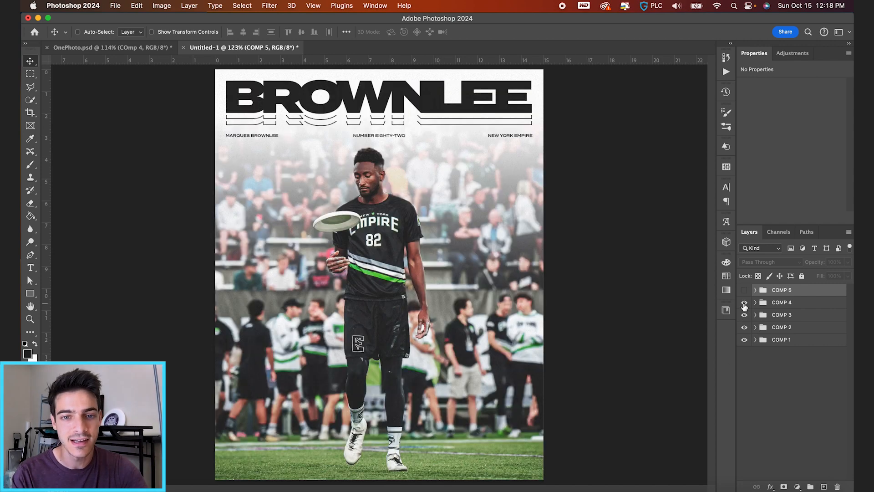